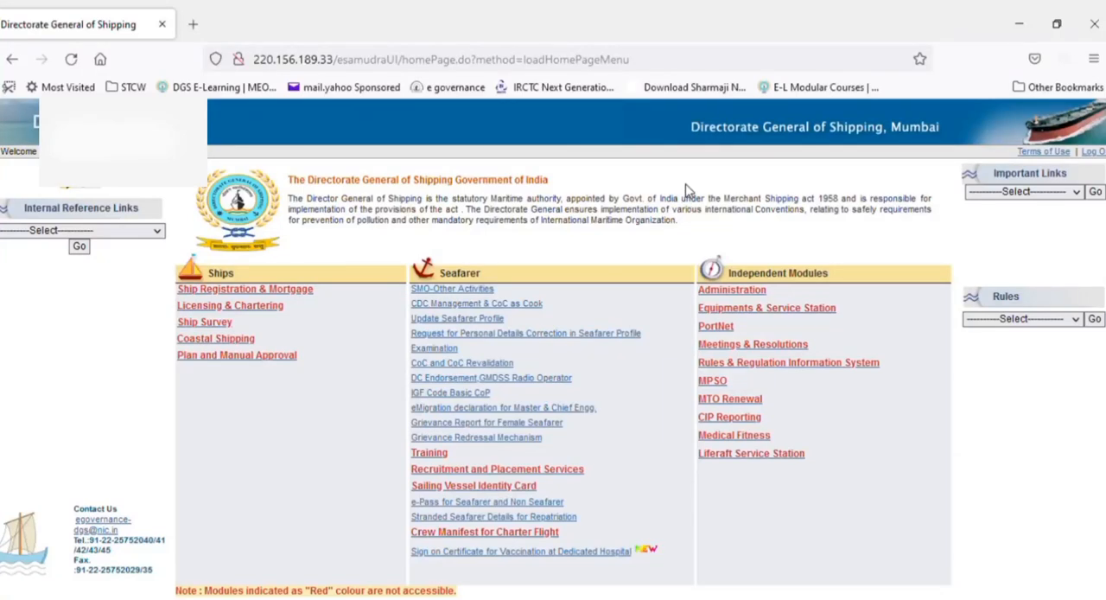
mouse_move(696, 190)
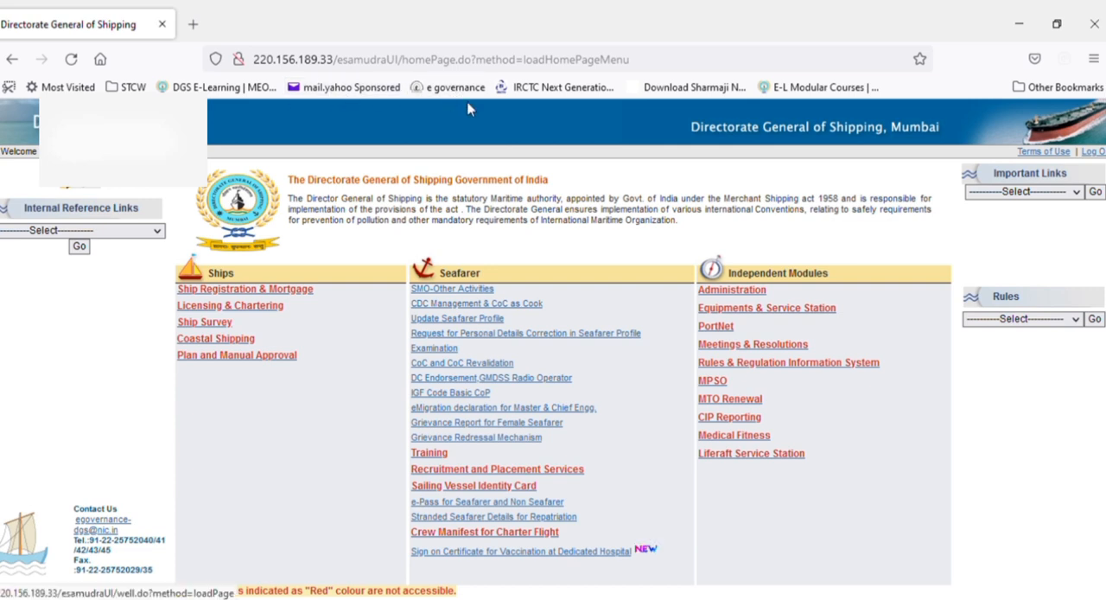
mouse_move(85, 31)
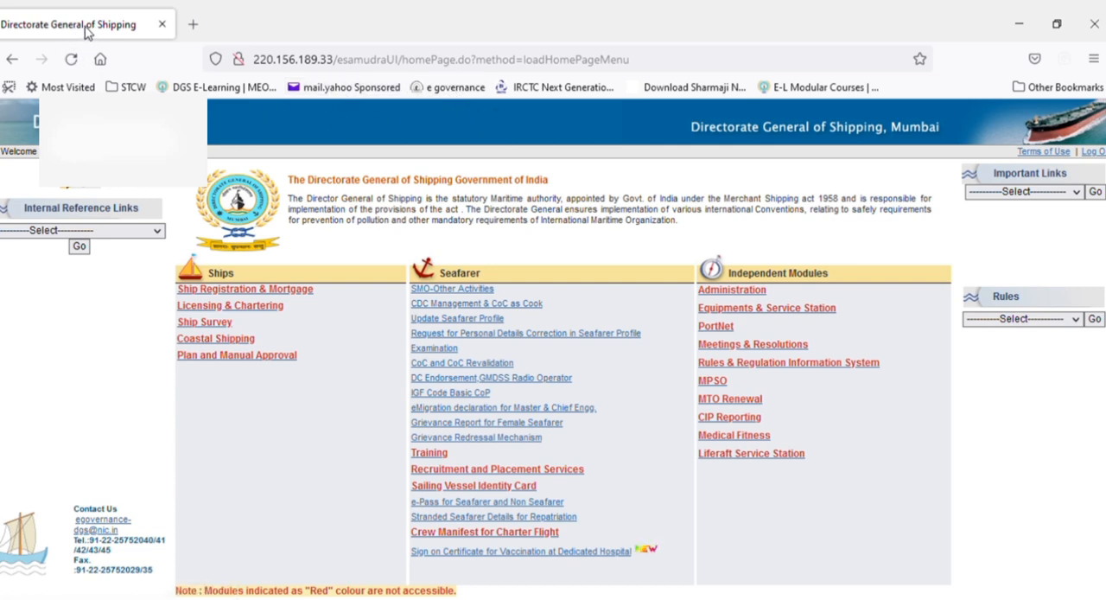
mouse_move(327, 167)
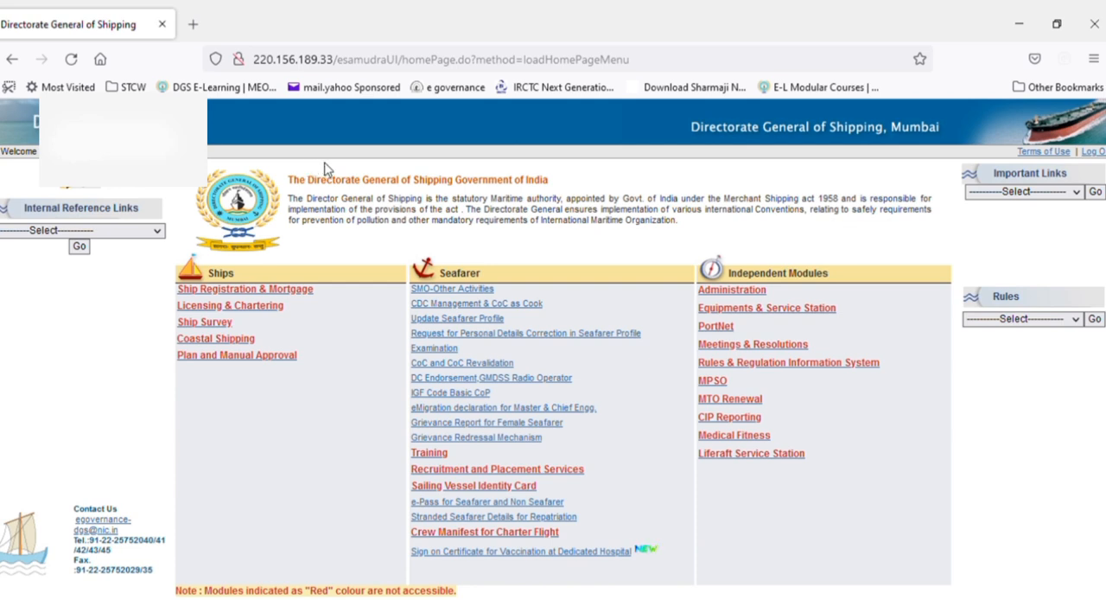
mouse_move(596, 325)
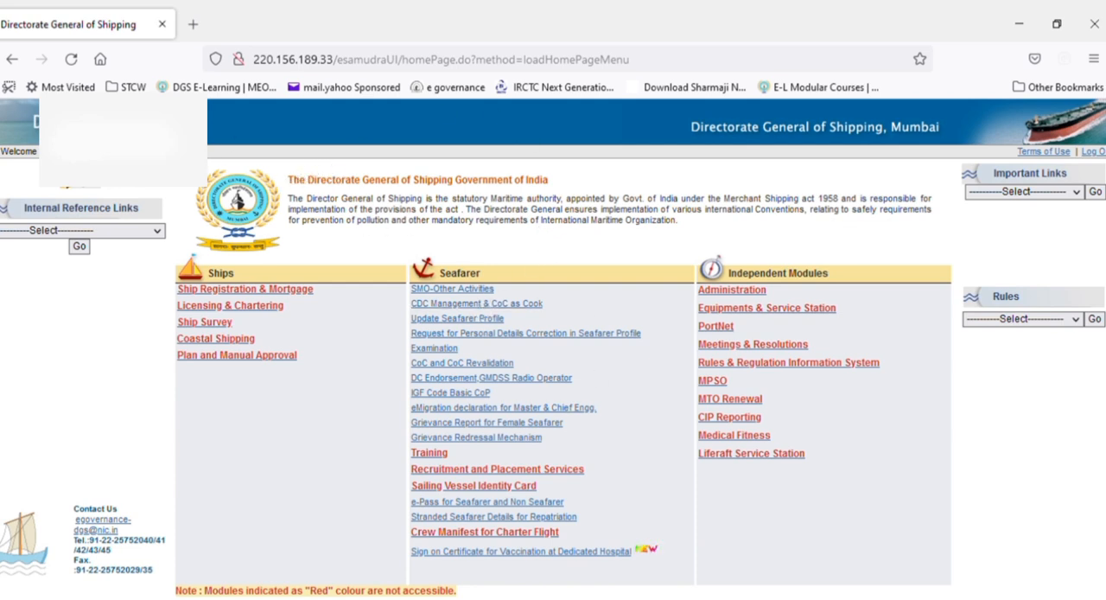
mouse_move(519, 363)
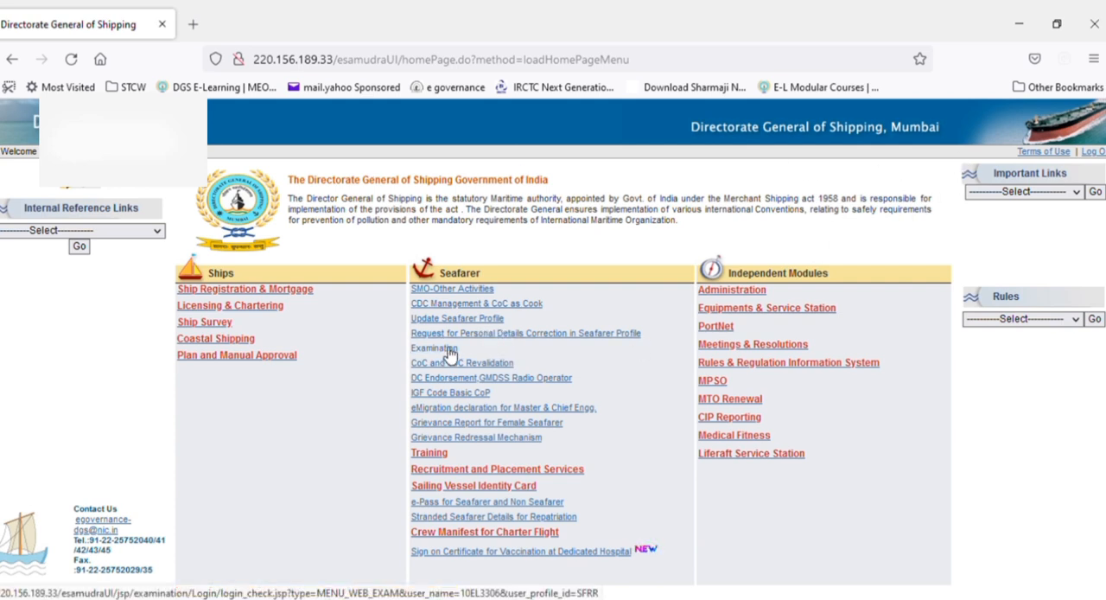
Open the Seafarer Examination services for engineering.
left_click(435, 348)
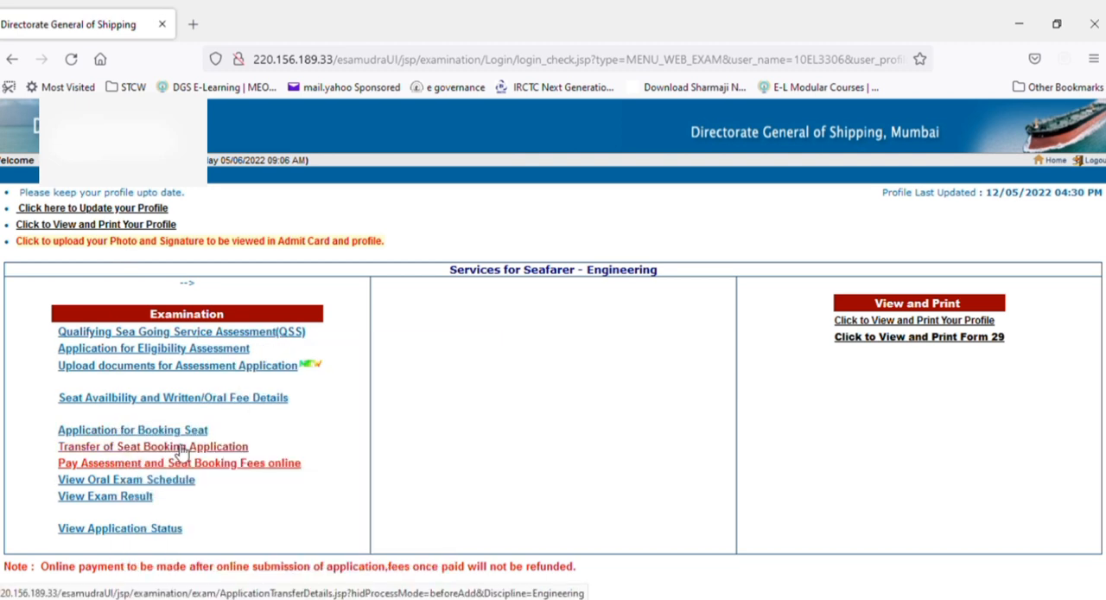
mouse_move(34, 430)
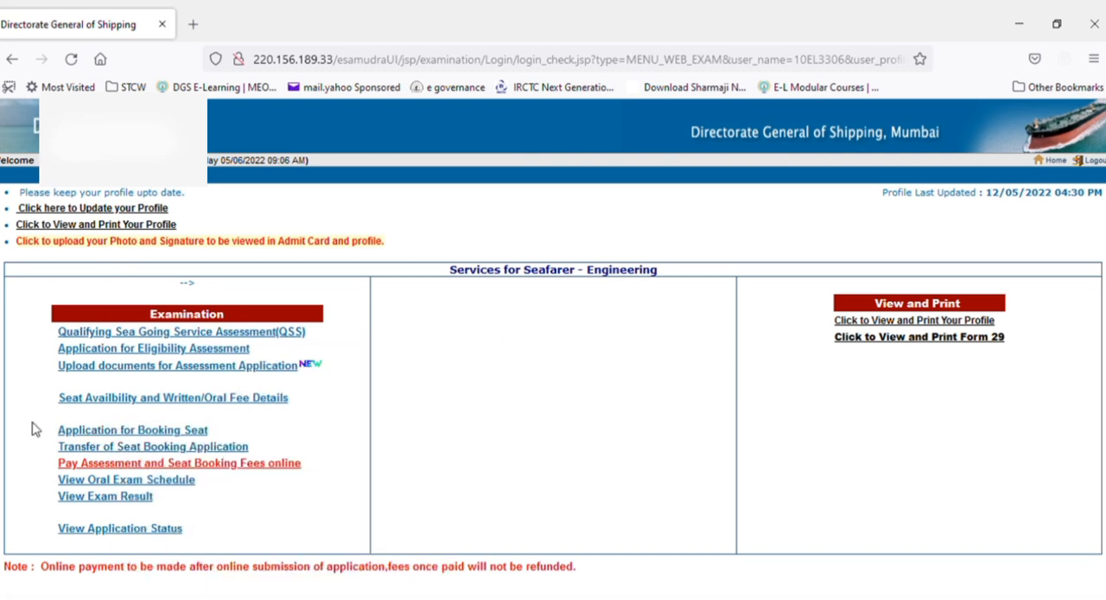
mouse_move(59, 432)
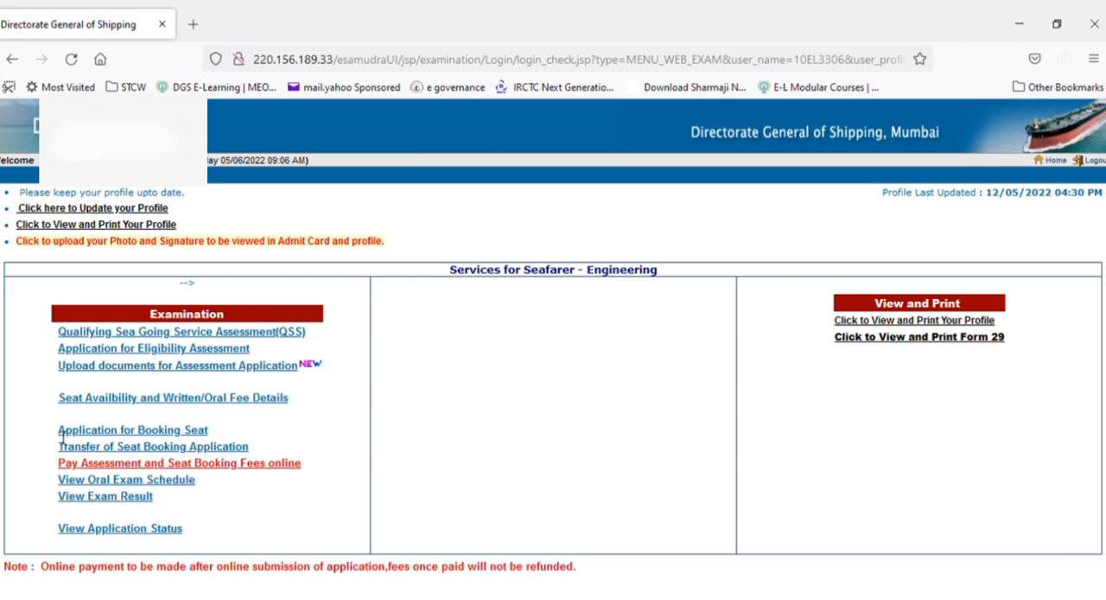
Open the Application for Booking Seat (Form 15) with its prefilled details.
left_click(126, 429)
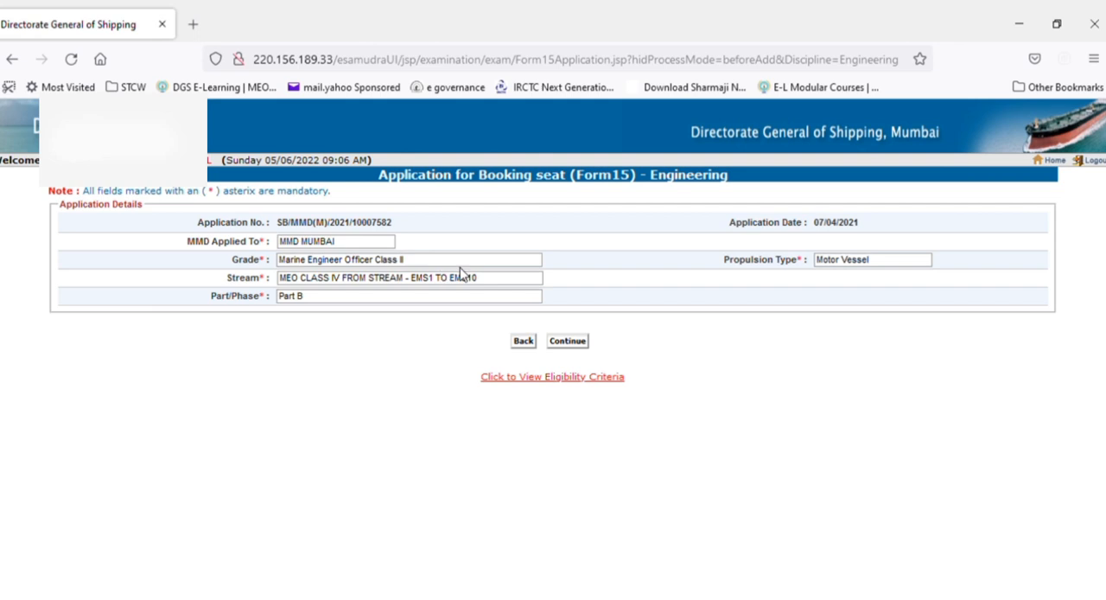
mouse_move(459, 220)
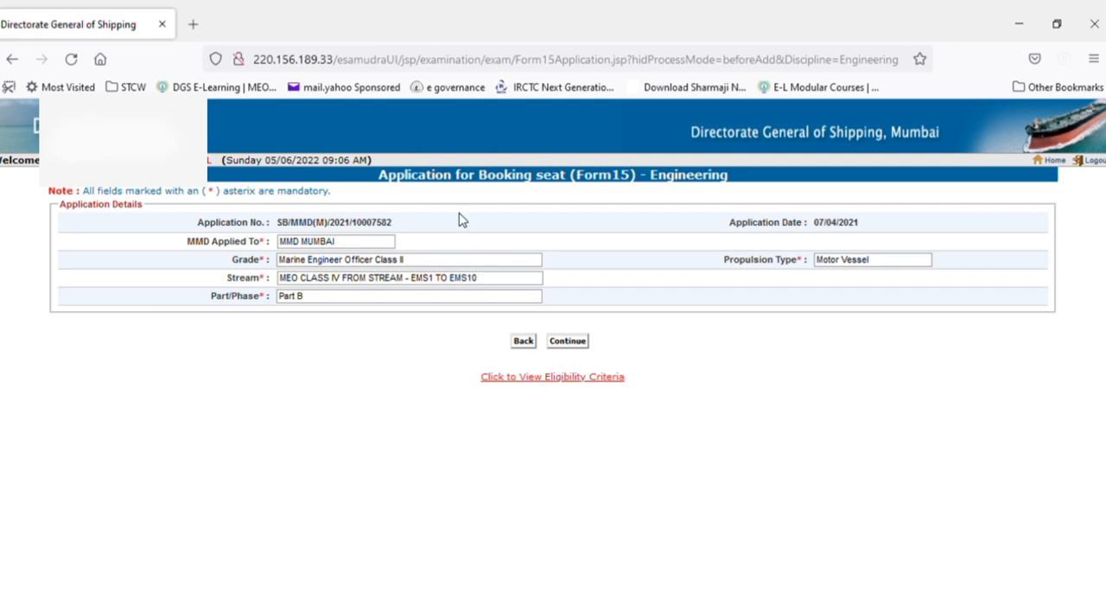
mouse_move(613, 304)
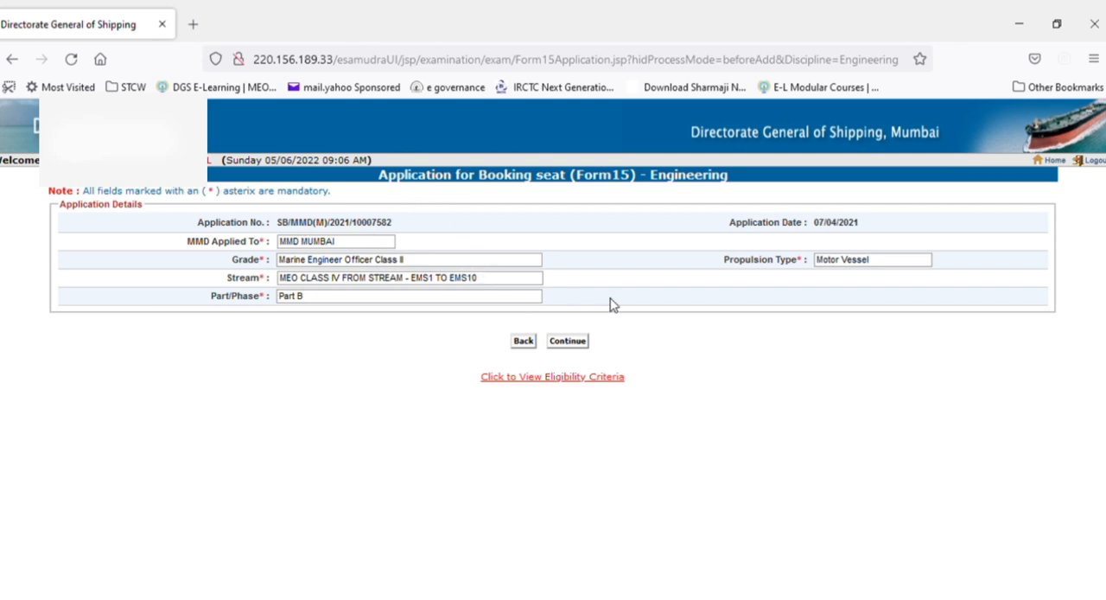
mouse_move(422, 308)
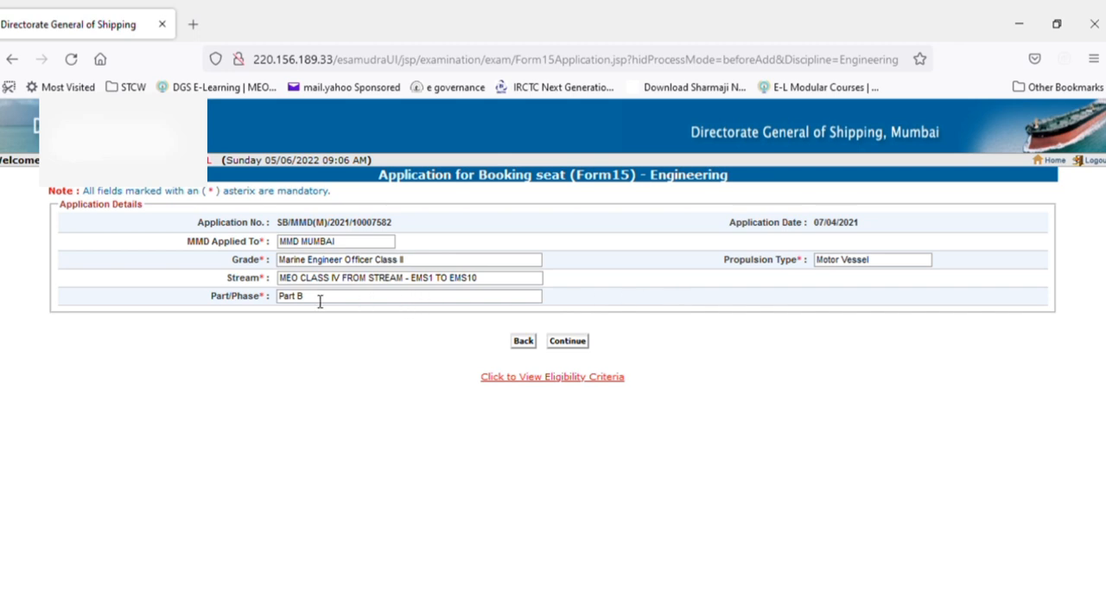
mouse_move(434, 285)
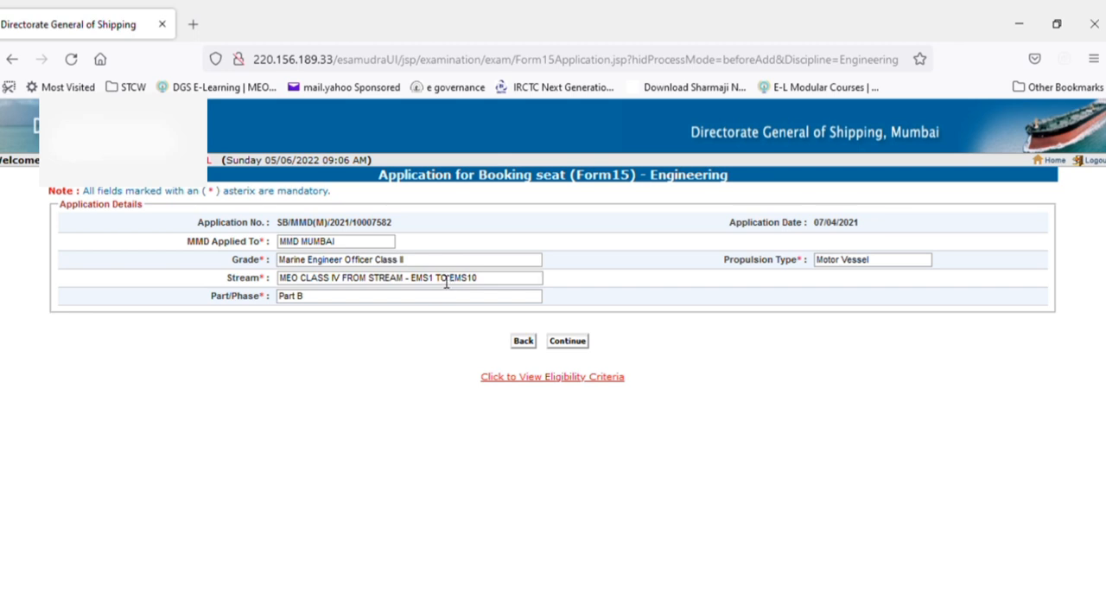
mouse_move(417, 286)
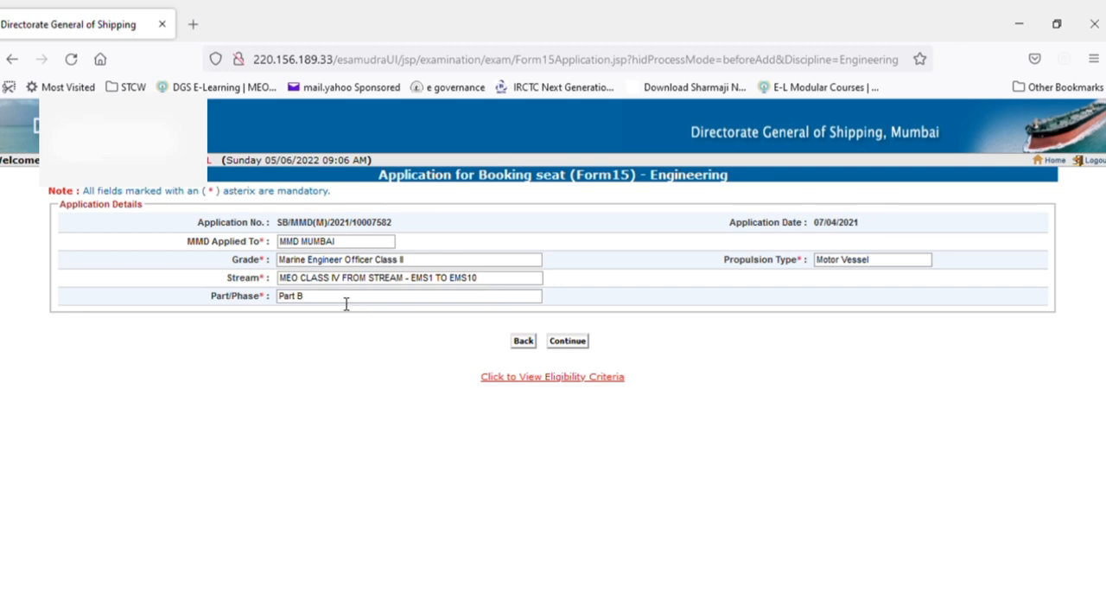
mouse_move(345, 310)
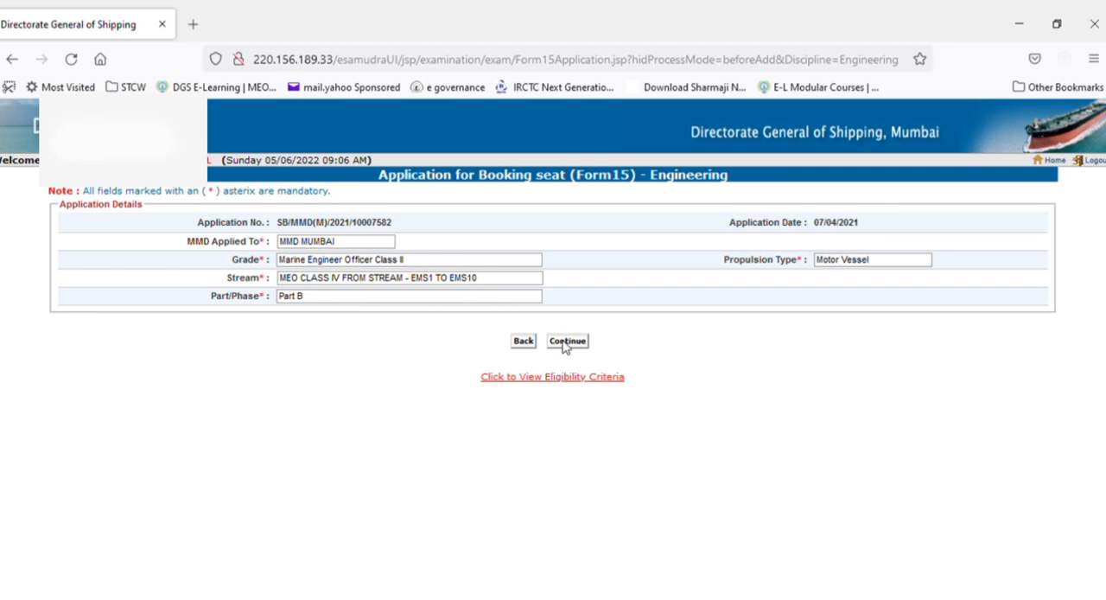
Choose 2022 and June as the exam attempt and submit it.
left_click(567, 341)
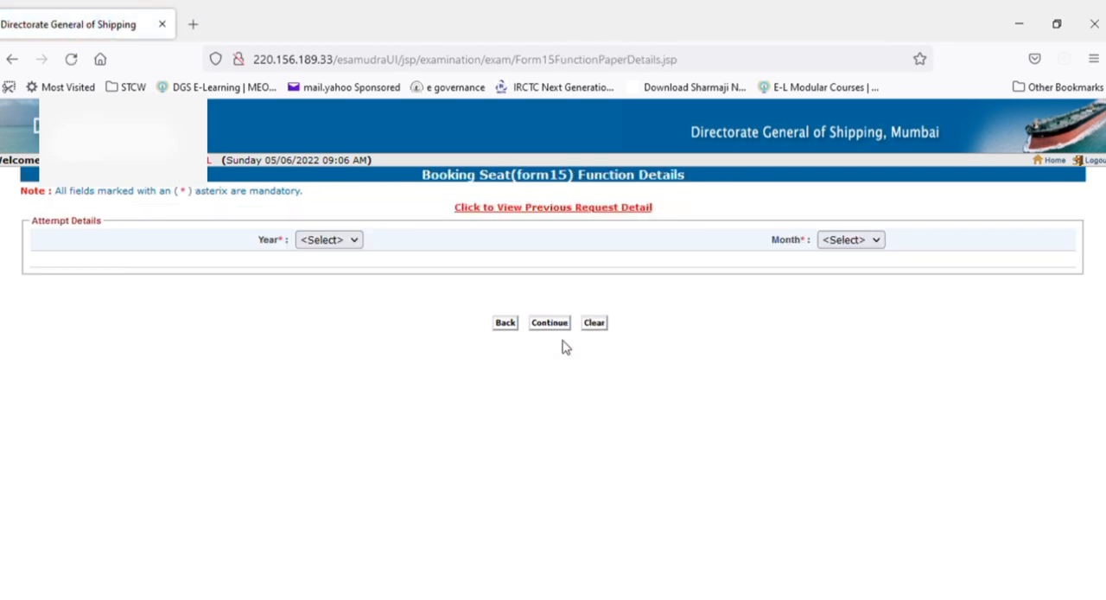
left_click(328, 239)
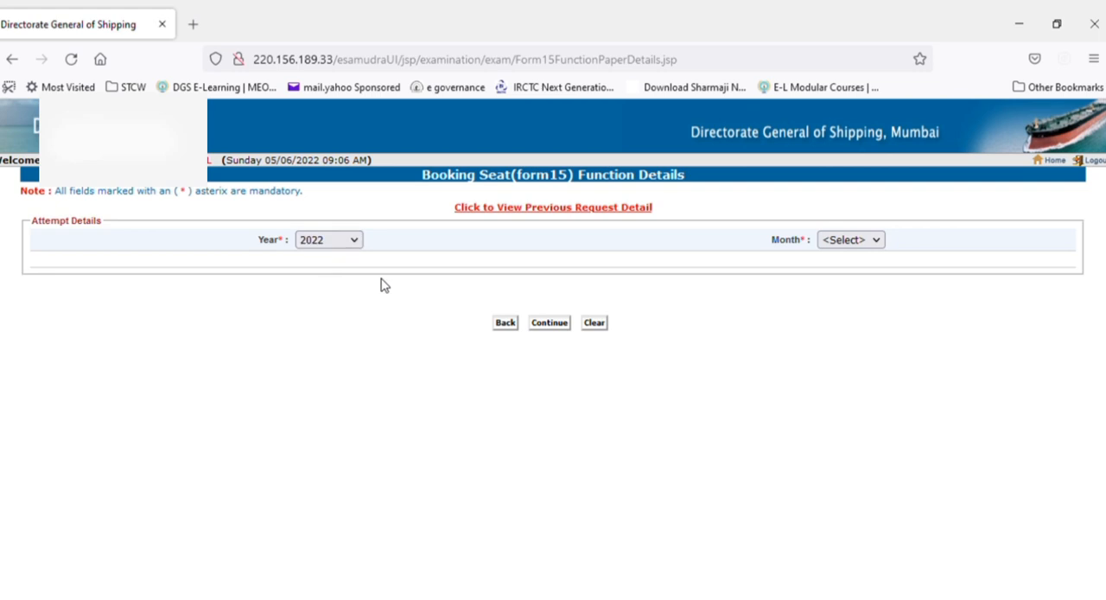
left_click(850, 239)
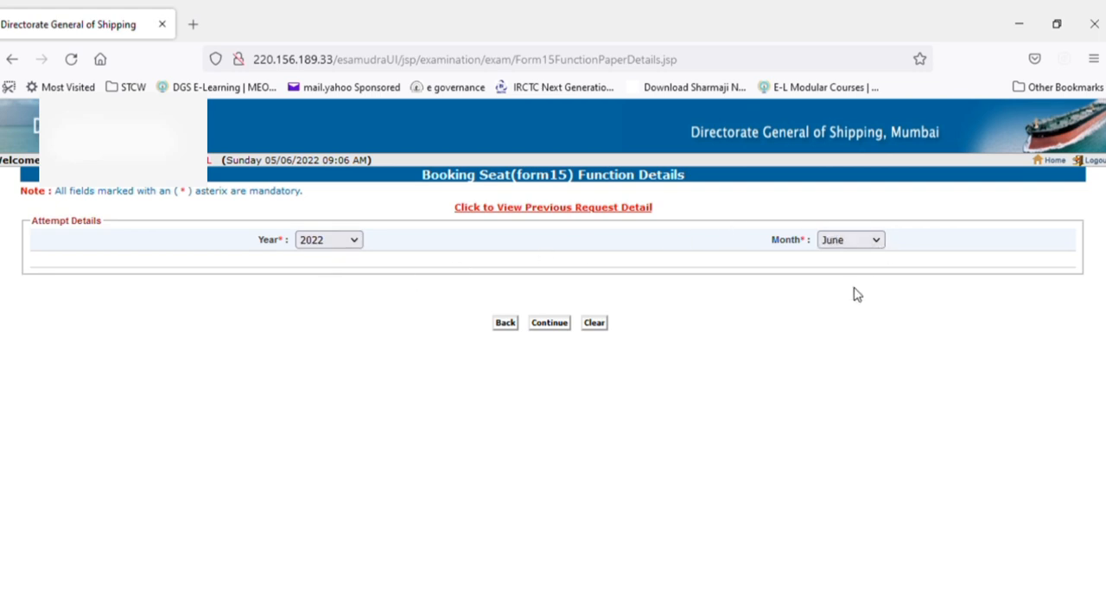
left_click(549, 322)
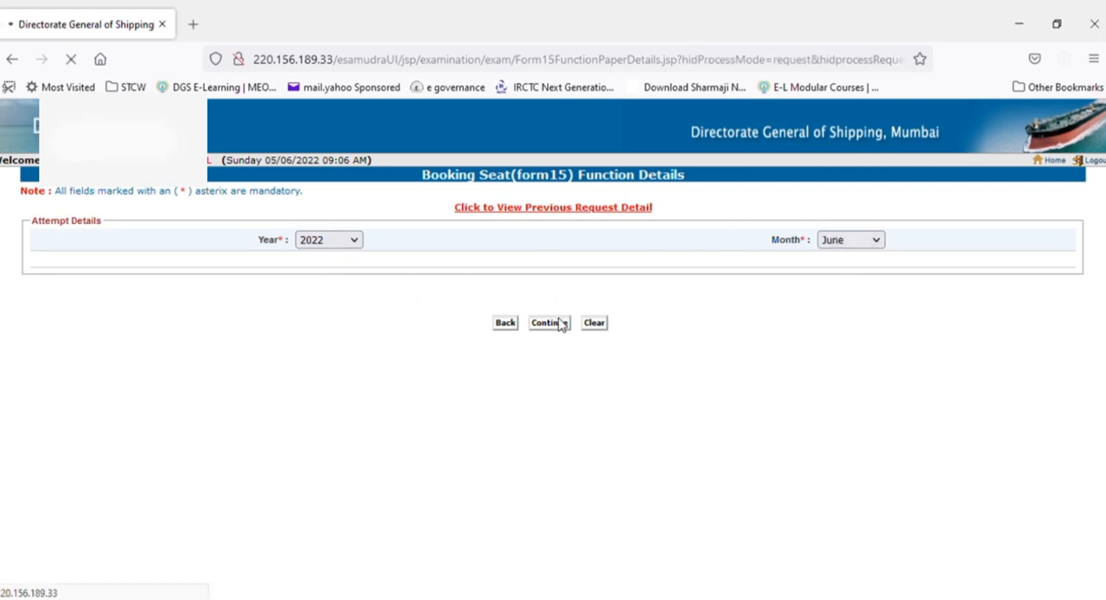
Load the June 2022 Part B function list to pick the Oral M.R paper.
left_click(549, 322)
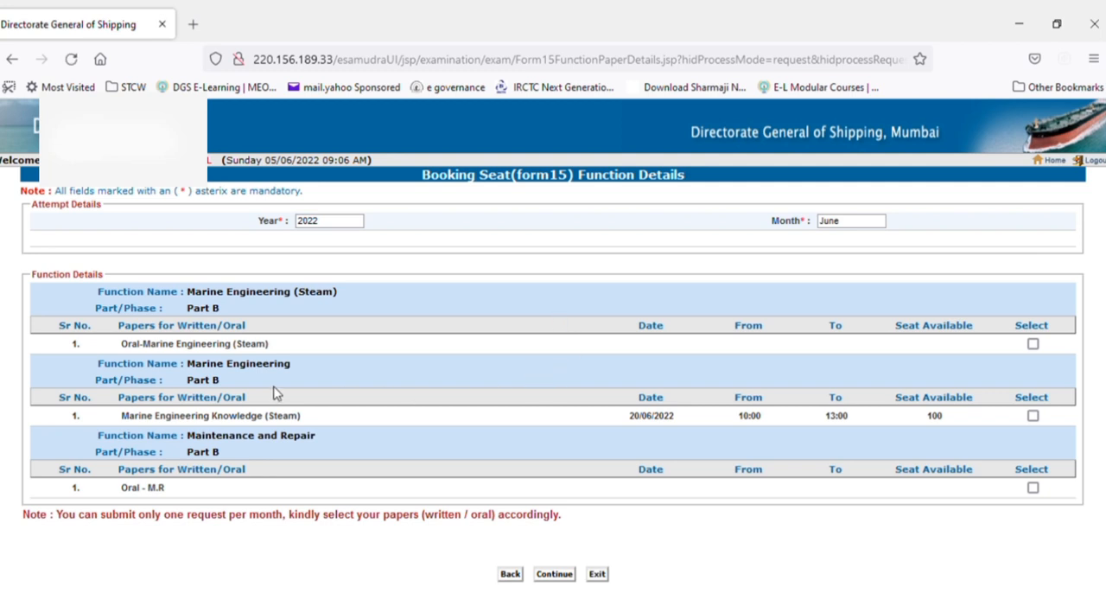
mouse_move(176, 209)
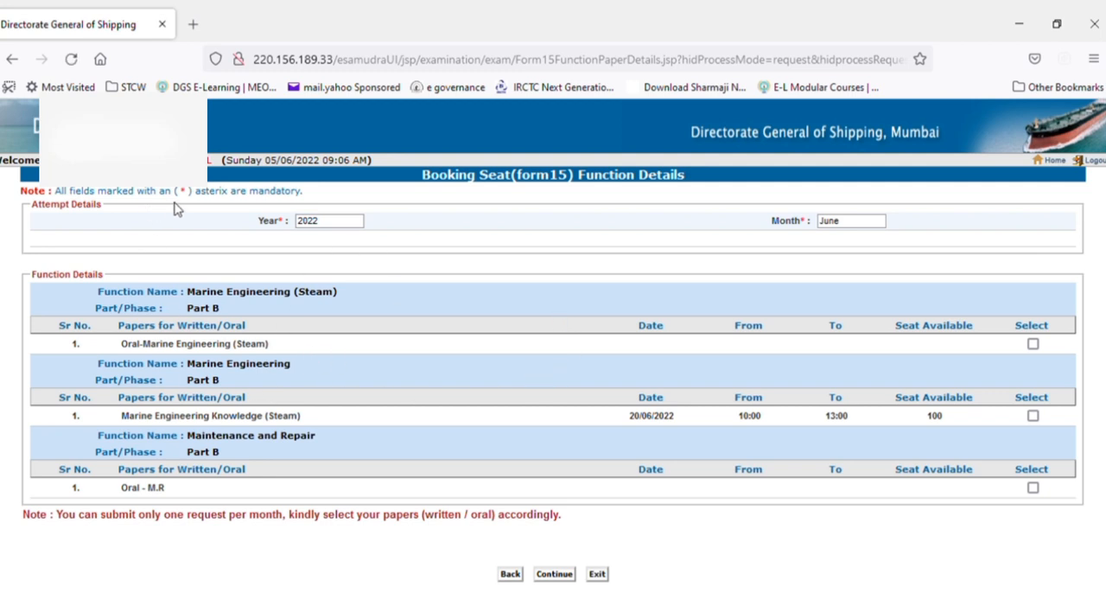
mouse_move(307, 263)
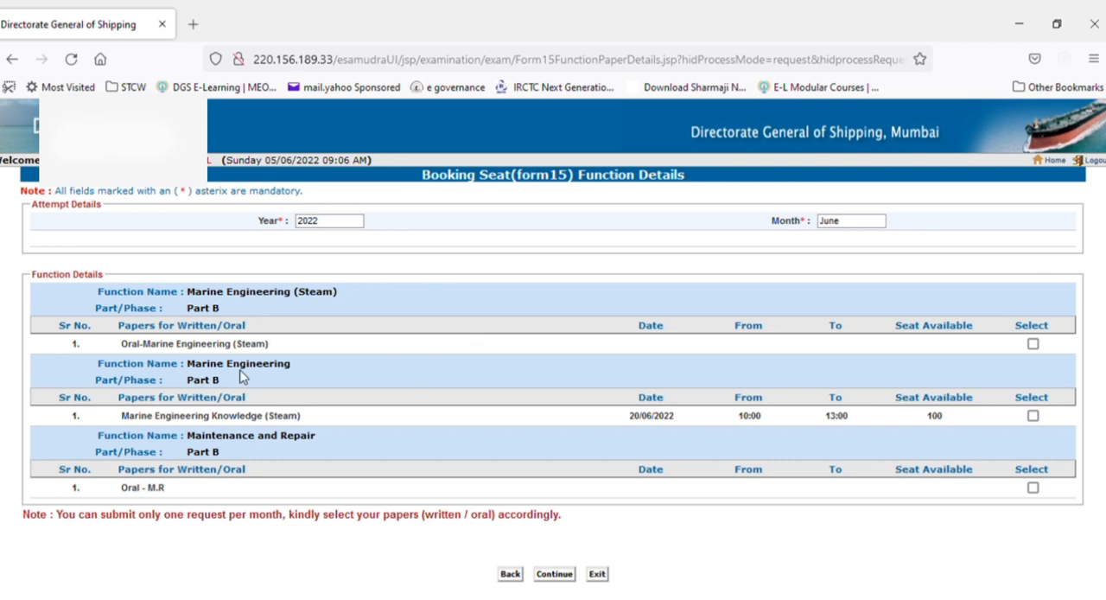
mouse_move(262, 504)
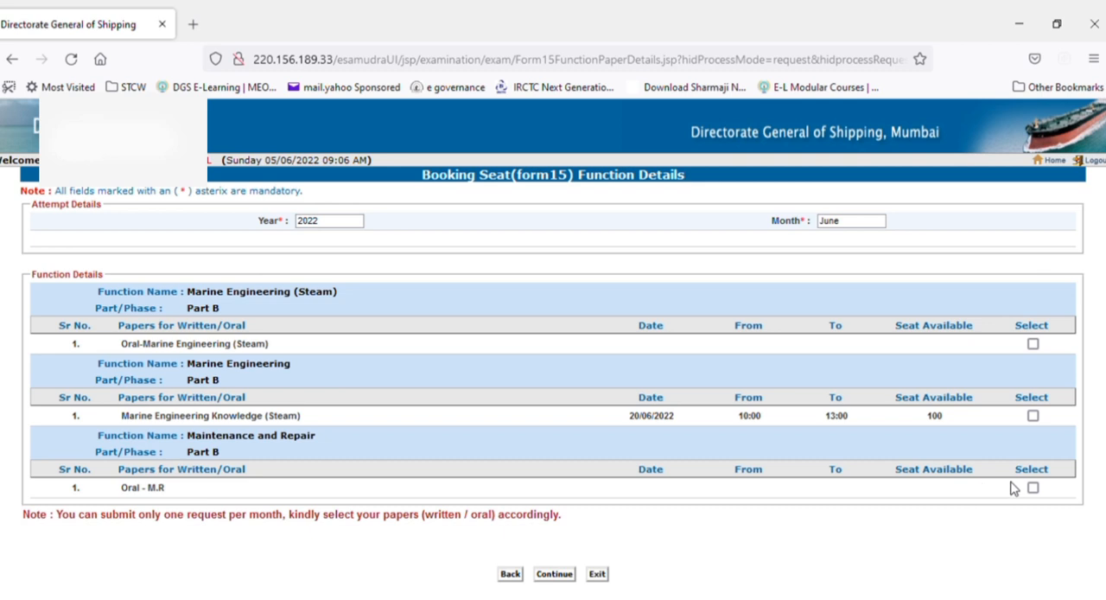
mouse_move(173, 502)
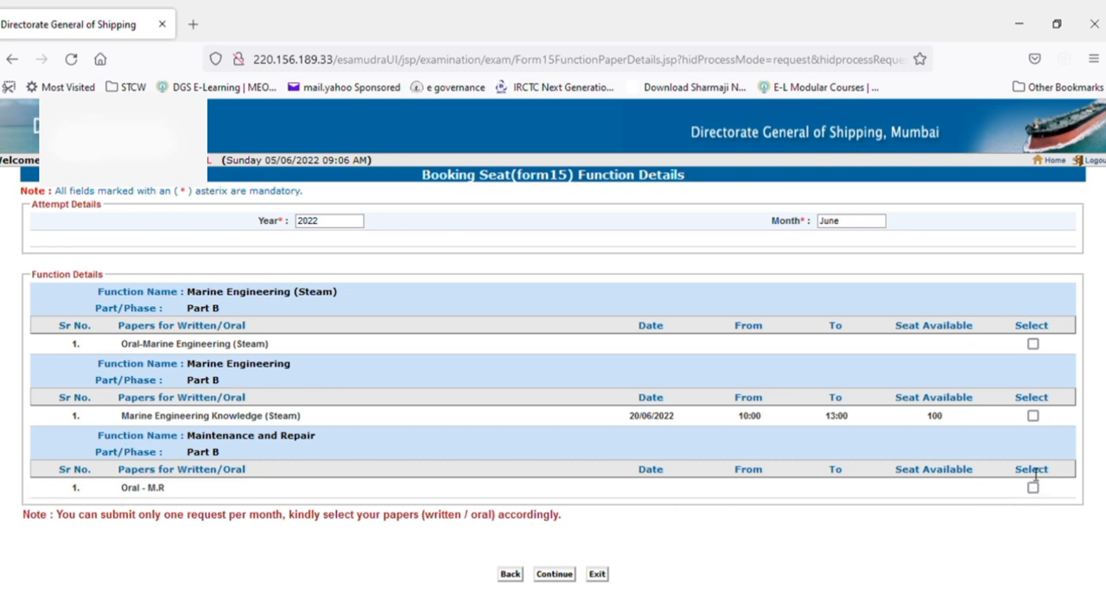
mouse_move(416, 369)
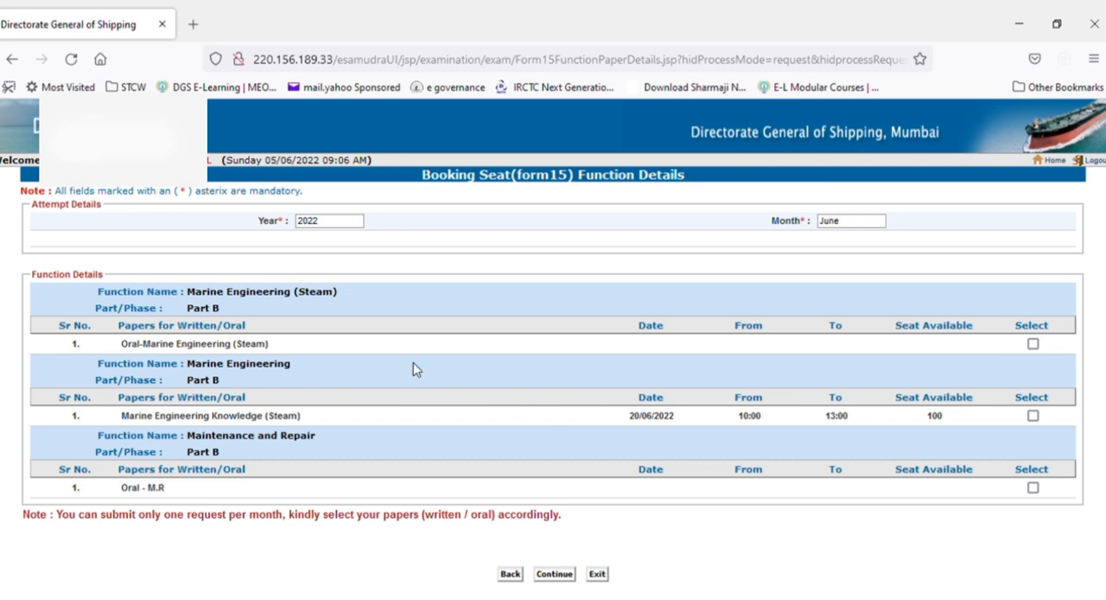
mouse_move(439, 382)
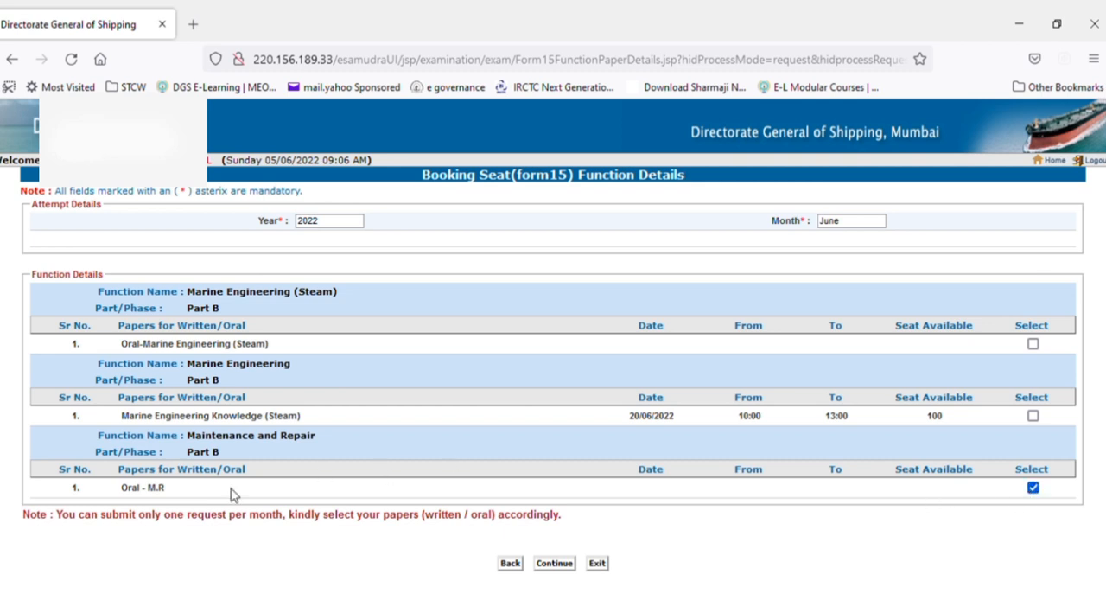
mouse_move(179, 493)
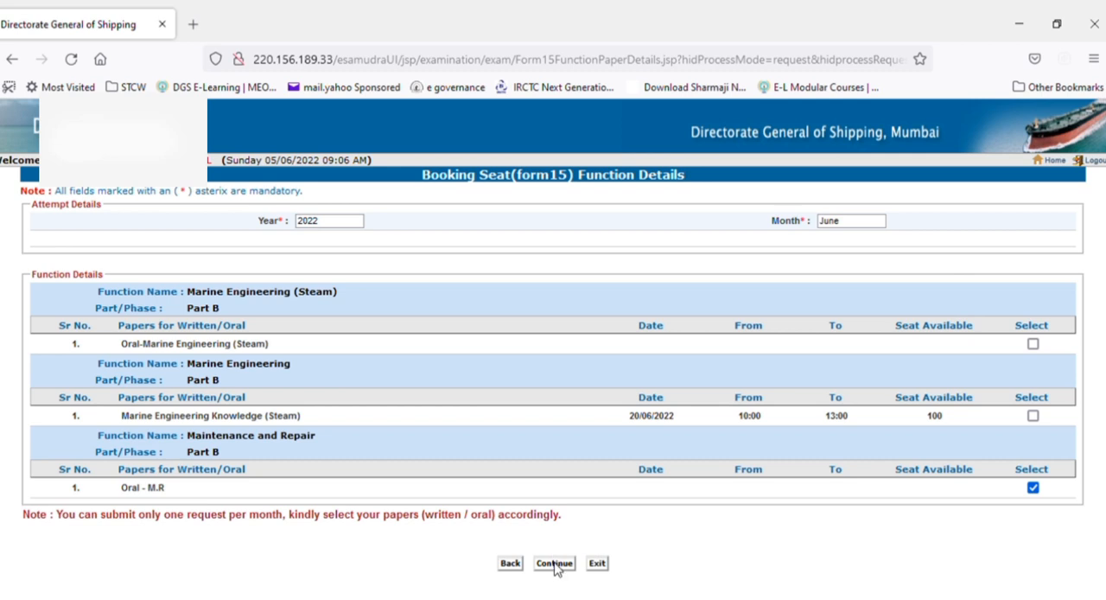
Submit the Oral M.R selection and accept ePayment for the Rs. 3000 fee.
left_click(555, 563)
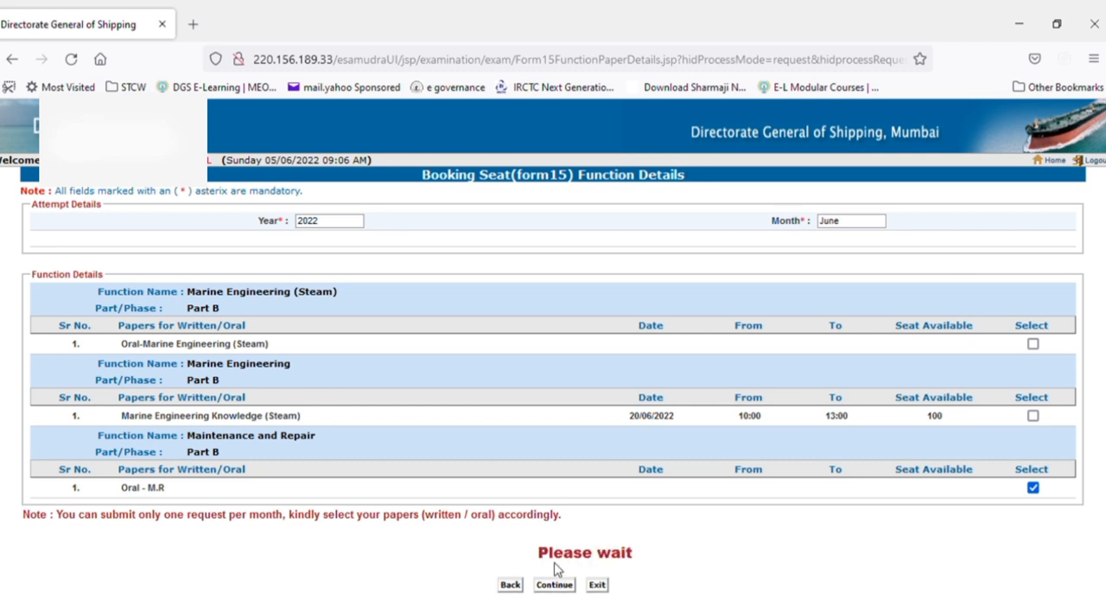
left_click(553, 583)
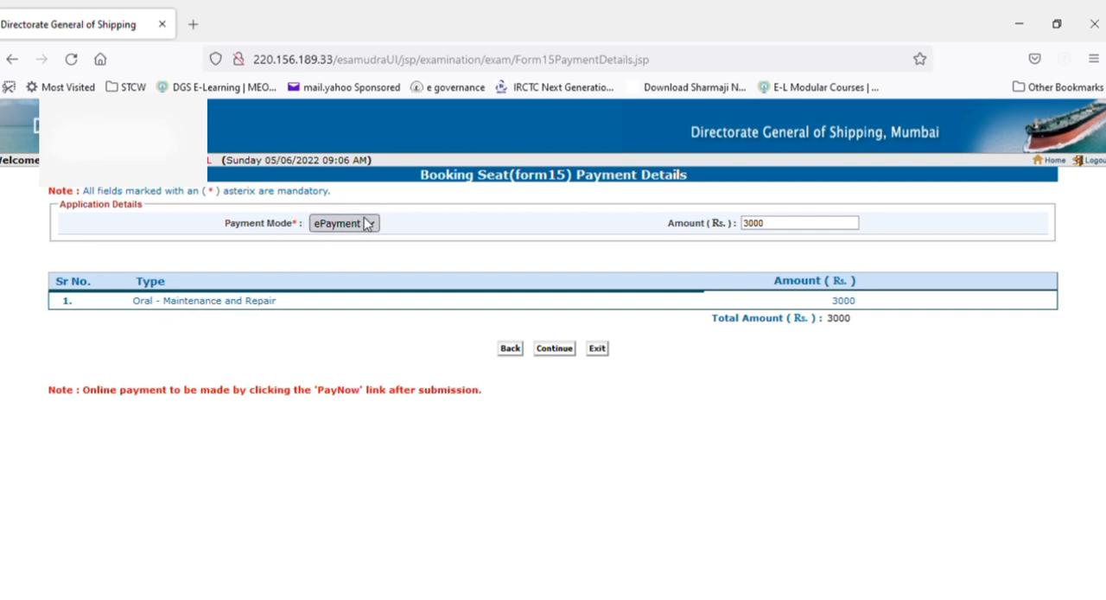
mouse_move(358, 237)
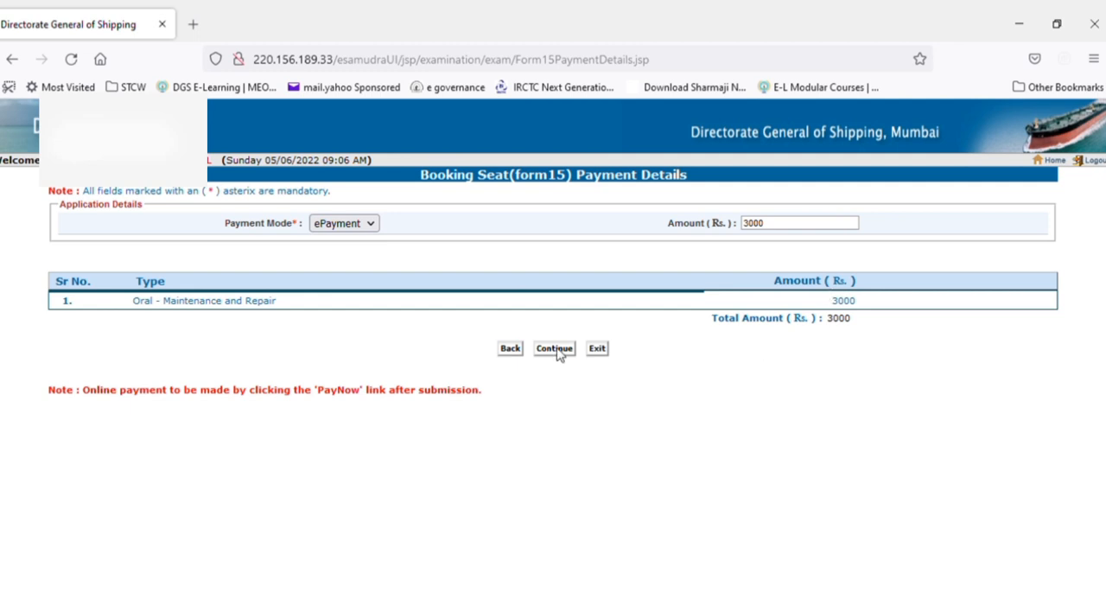
left_click(554, 348)
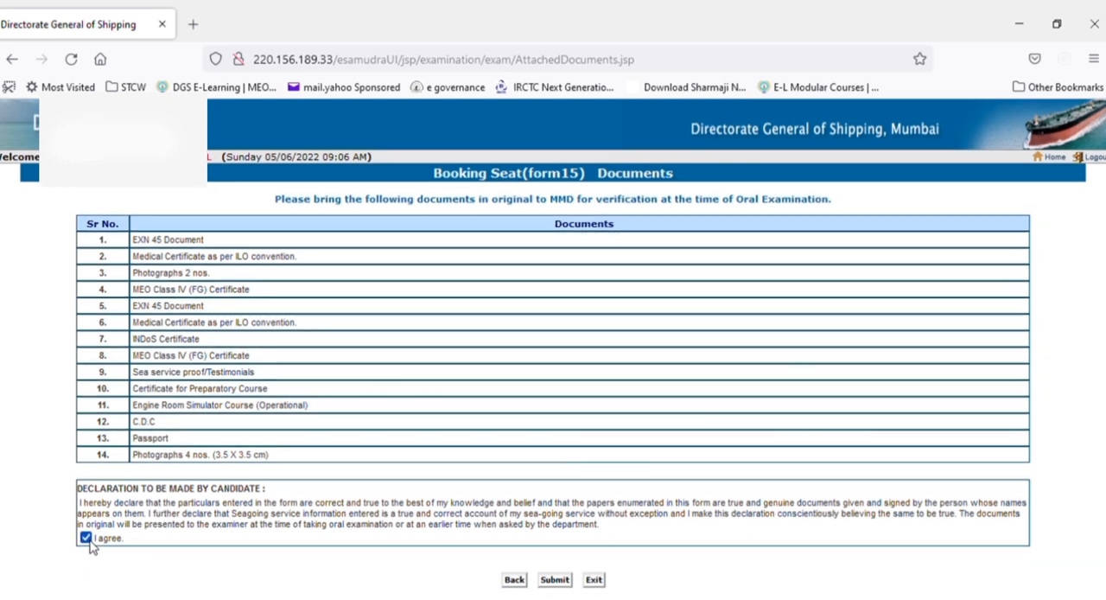
mouse_move(225, 236)
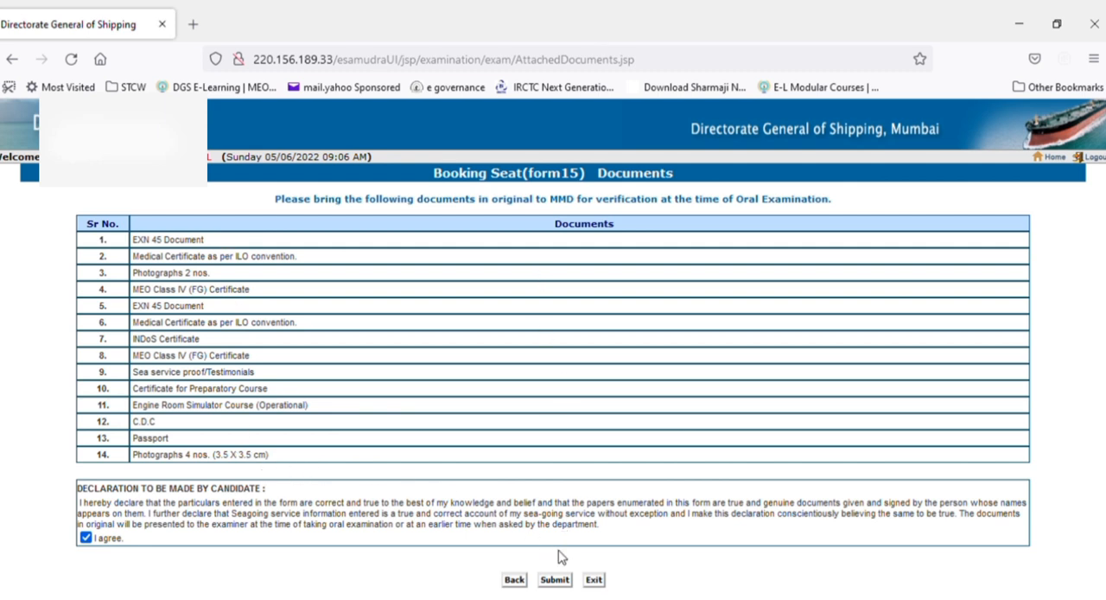
mouse_move(562, 582)
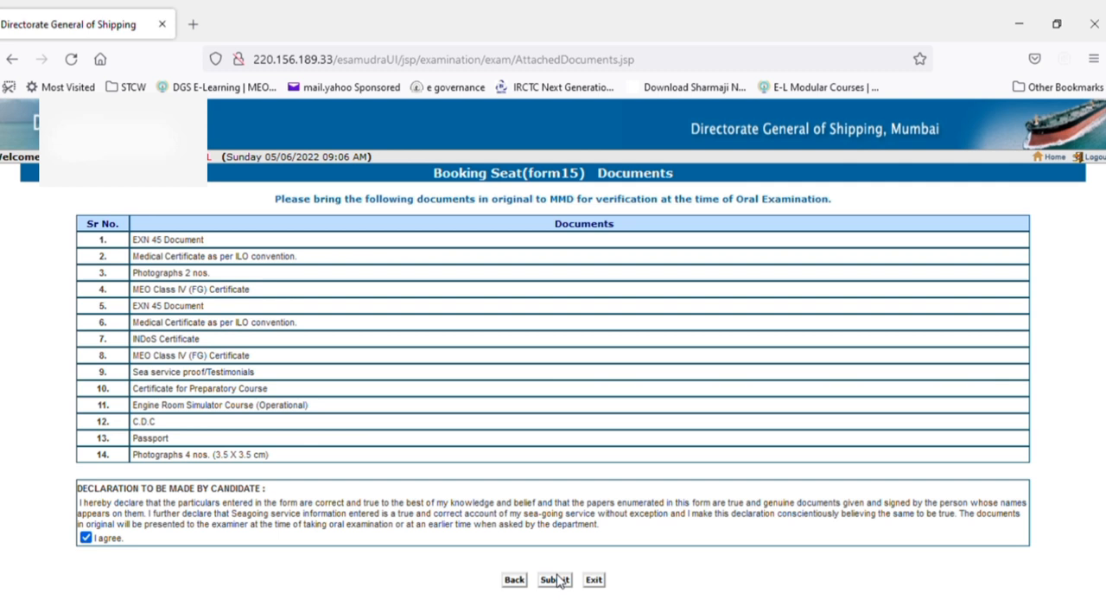
Submit the Form 15 seat booking and confirm it in the reconfirm dialog.
left_click(554, 578)
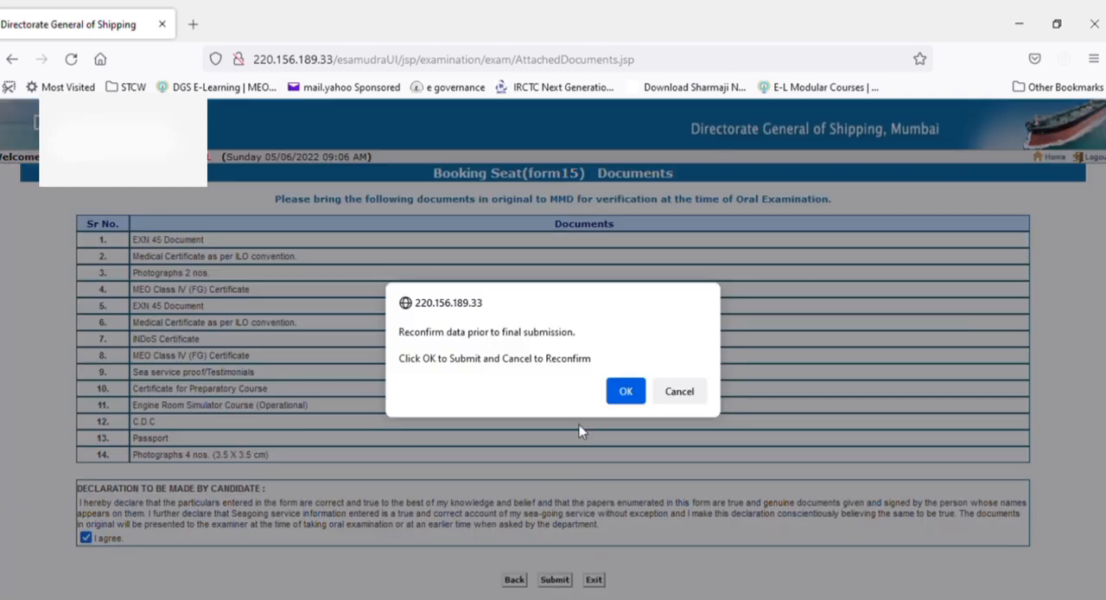
mouse_move(680, 404)
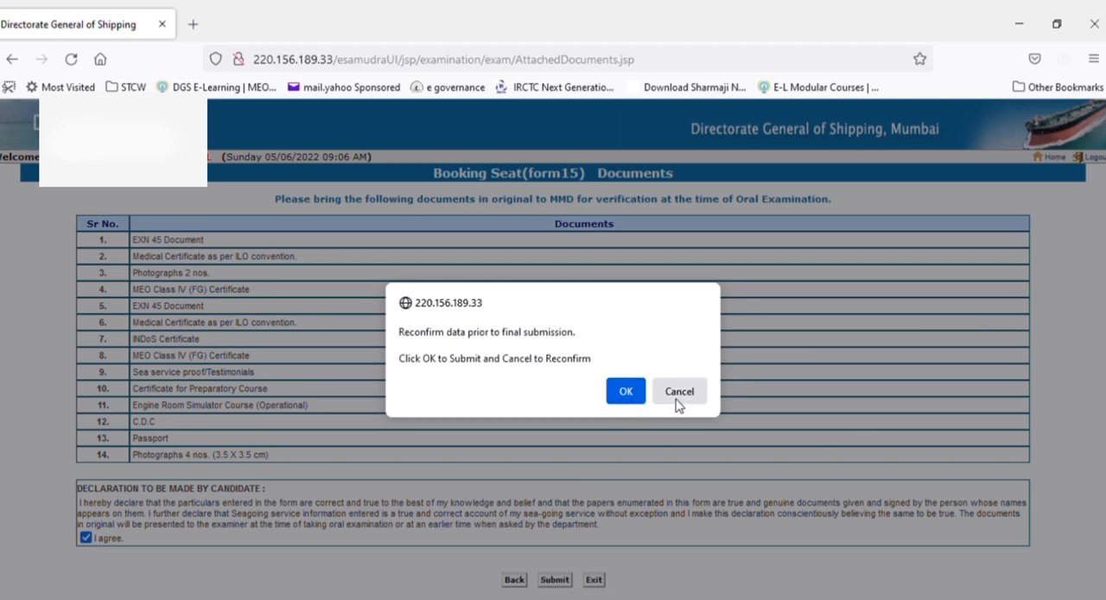
left_click(625, 391)
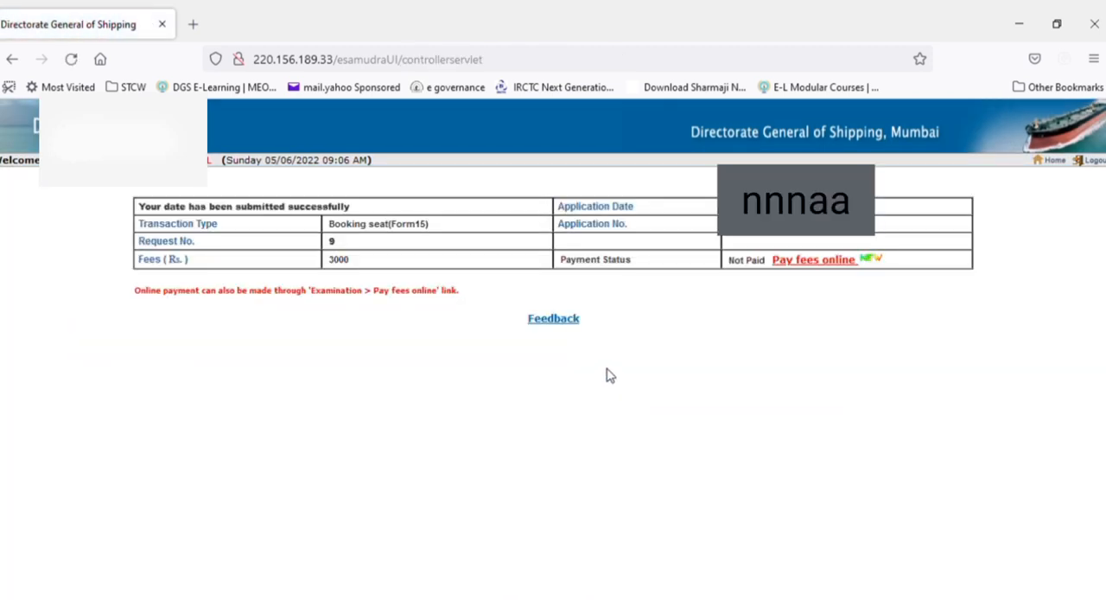
mouse_move(613, 304)
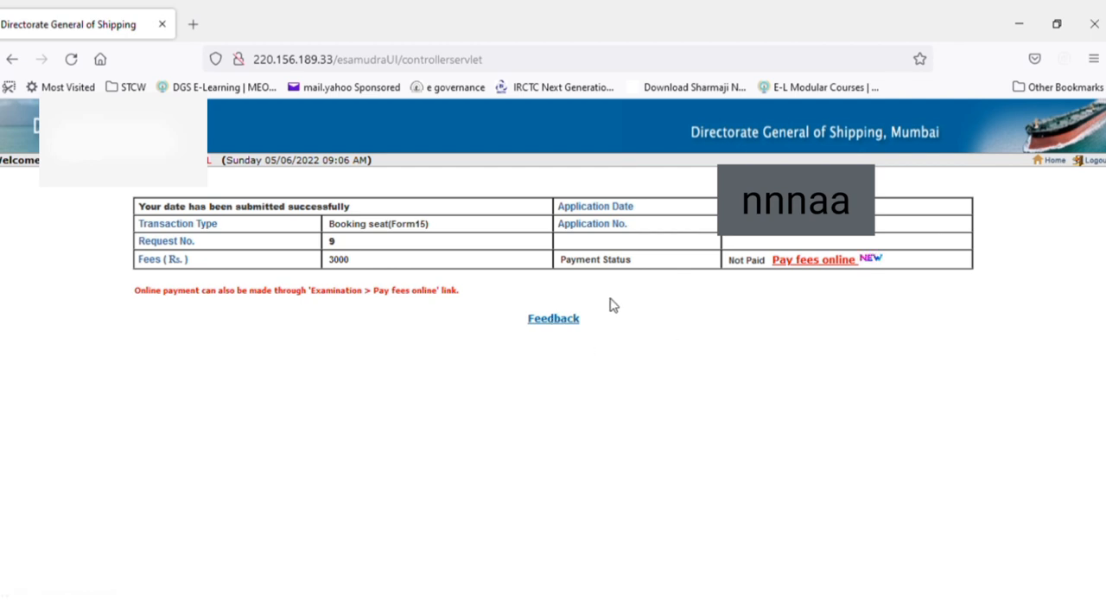
mouse_move(440, 272)
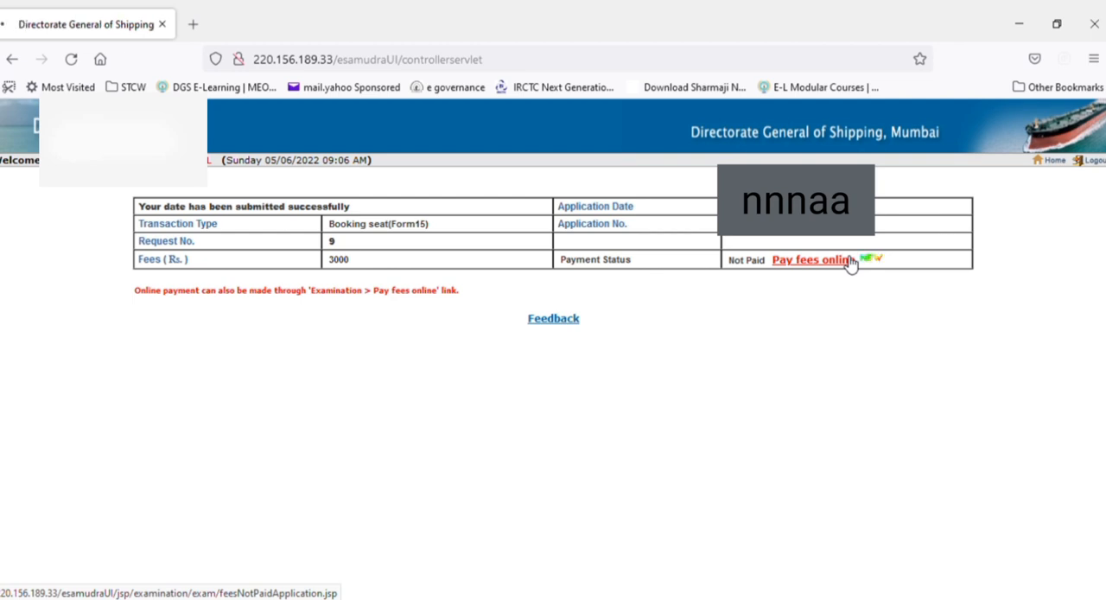
Follow 'Pay fees online' beside the Not Paid payment status.
left_click(810, 259)
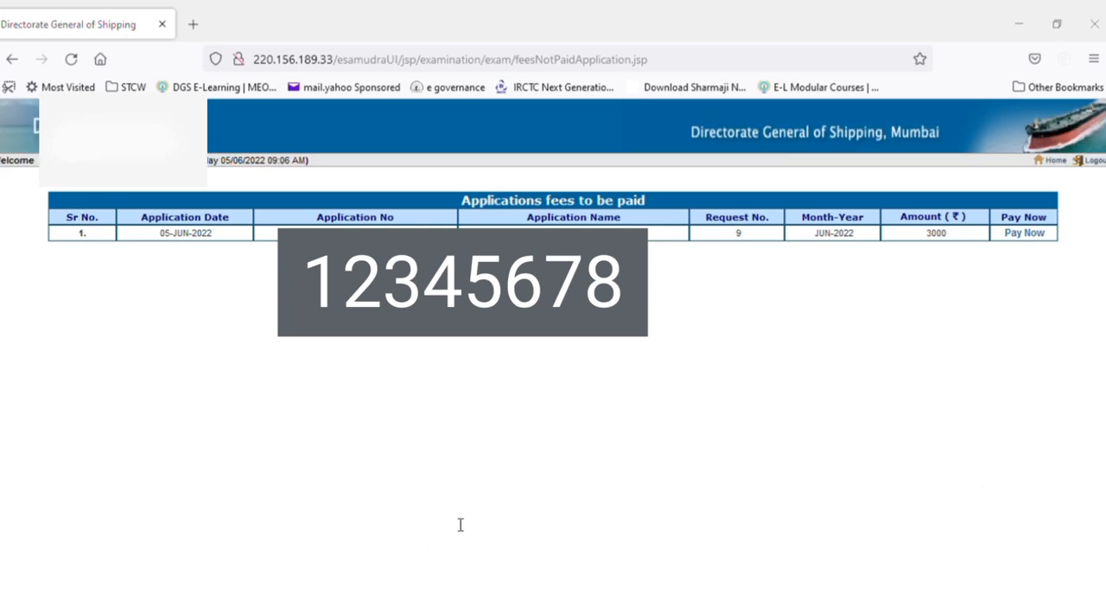
mouse_move(460, 524)
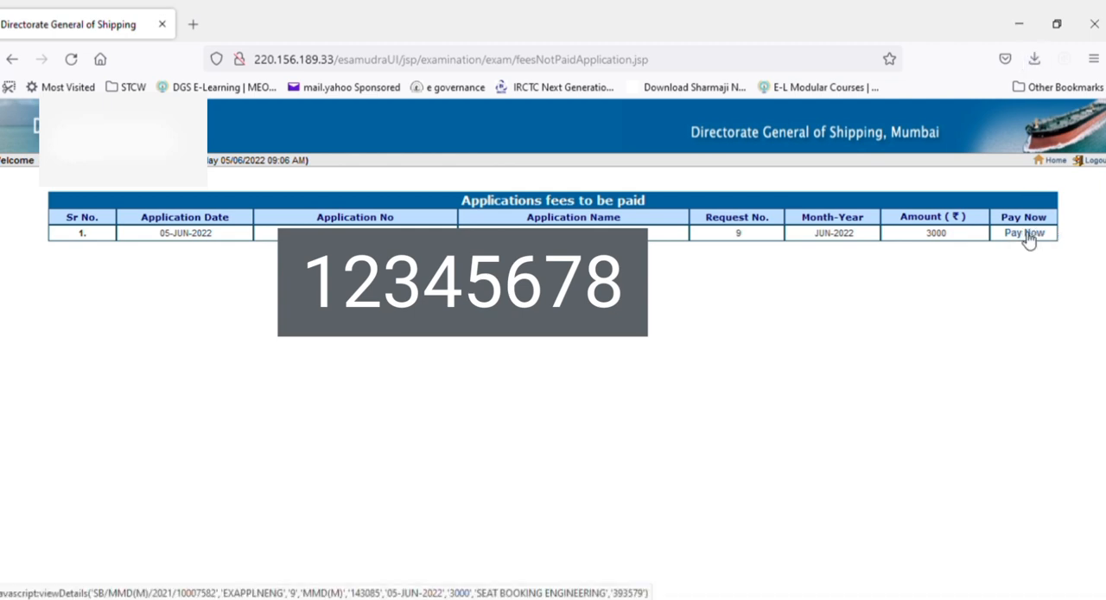
Choose Pay Now for the June 2022 Rs. 3000 request.
left_click(1023, 232)
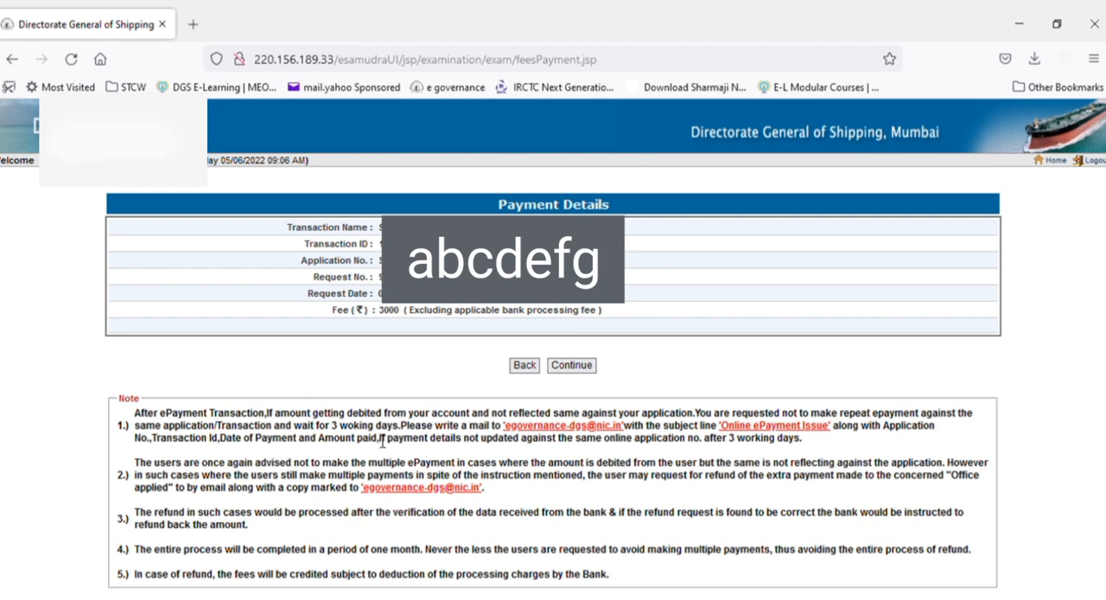
mouse_move(356, 553)
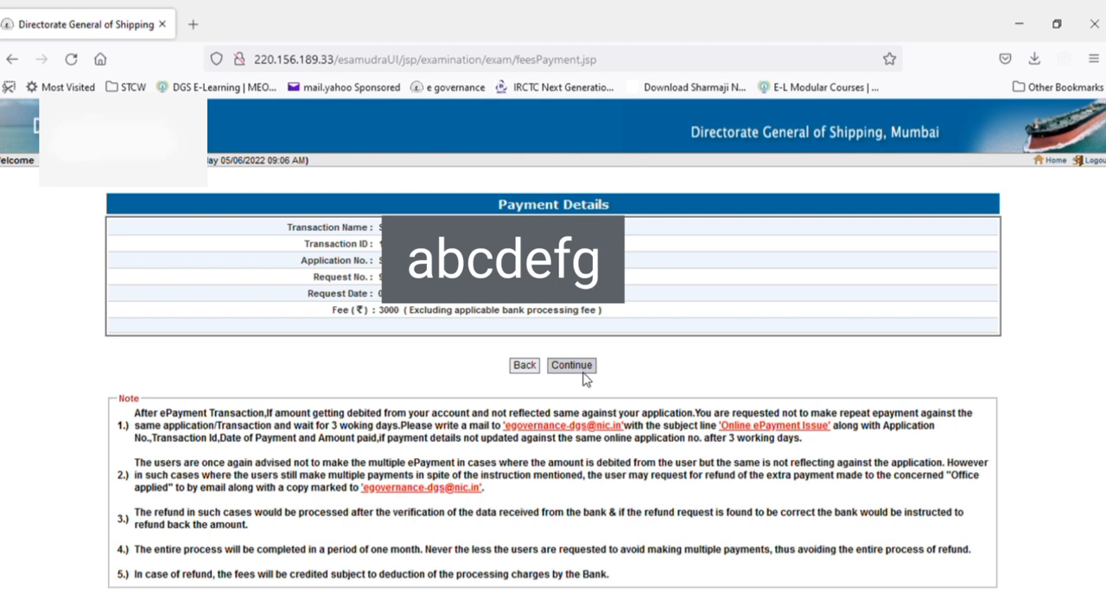
Continue from Payment Details to the BillDesk gateway for ₹3000.00.
left_click(571, 365)
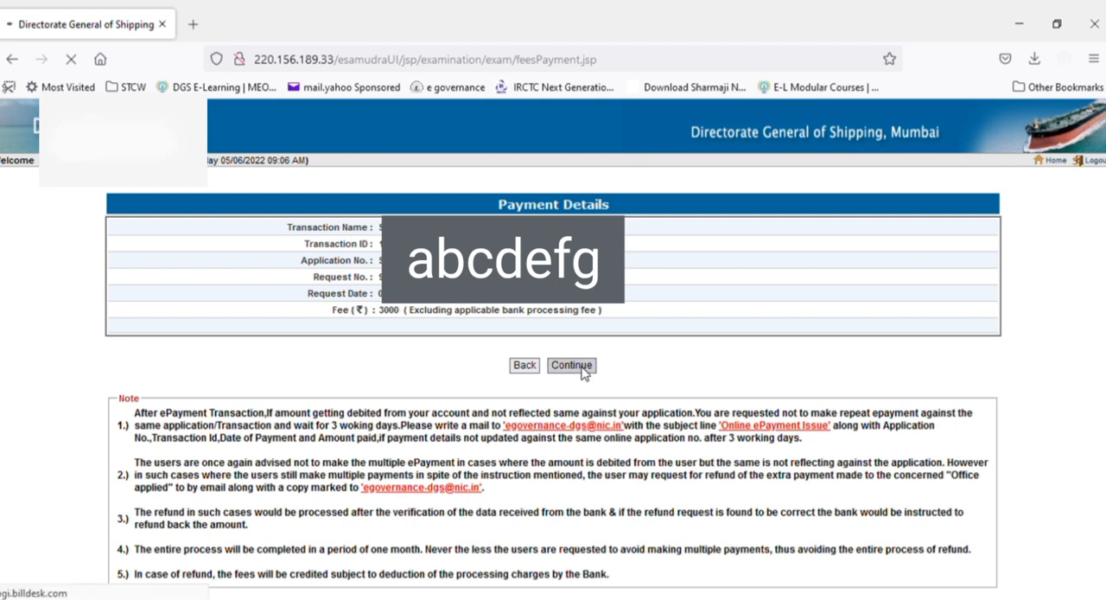
left_click(571, 364)
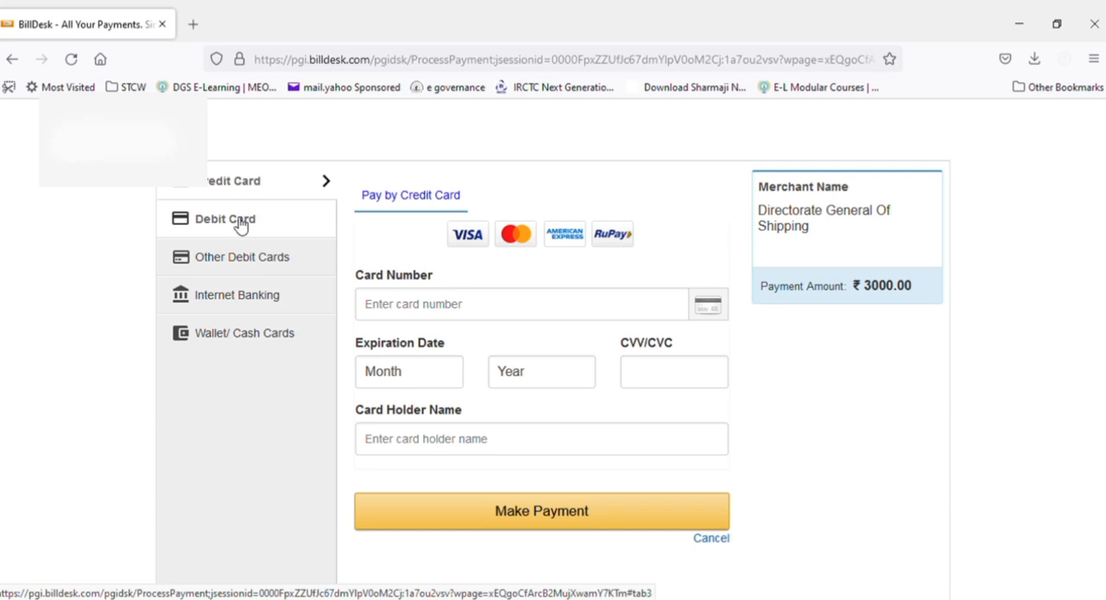
mouse_move(258, 219)
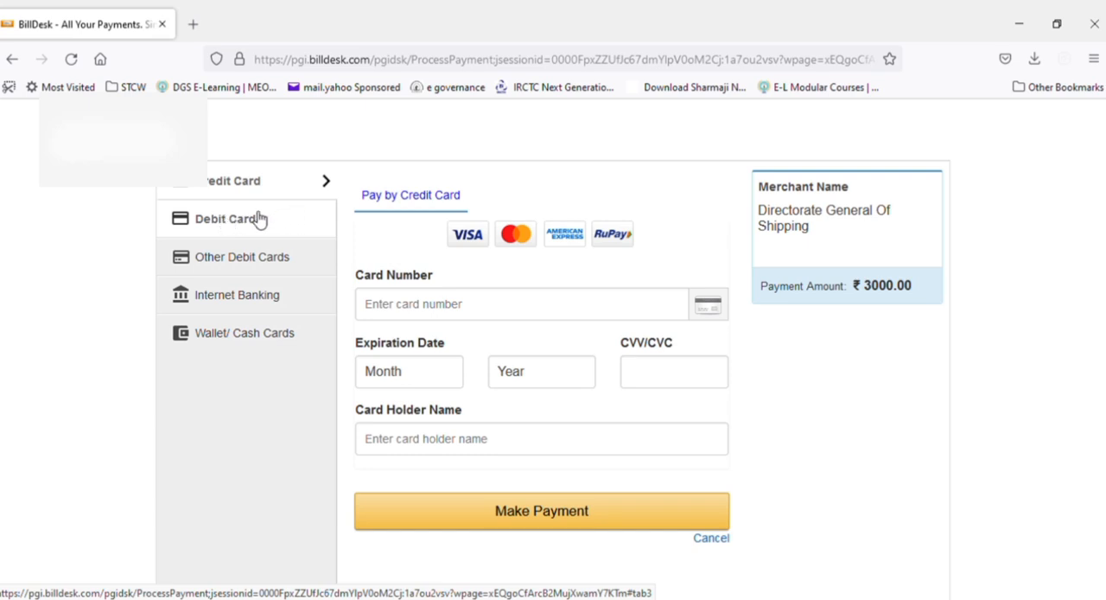
Select Debit Card as the BillDesk payment option.
left_click(227, 218)
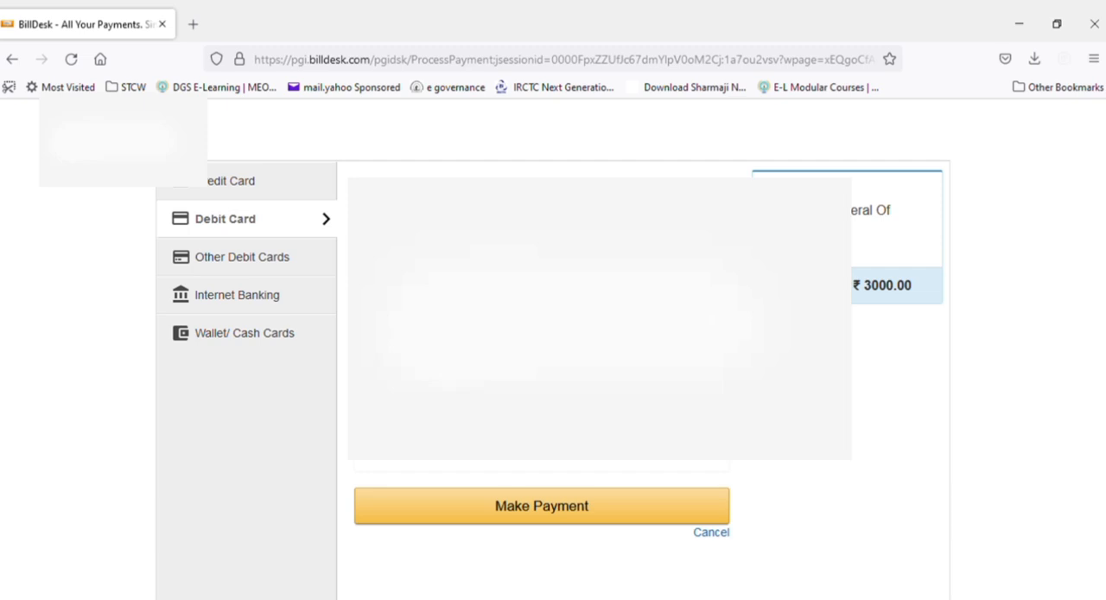
mouse_move(400, 165)
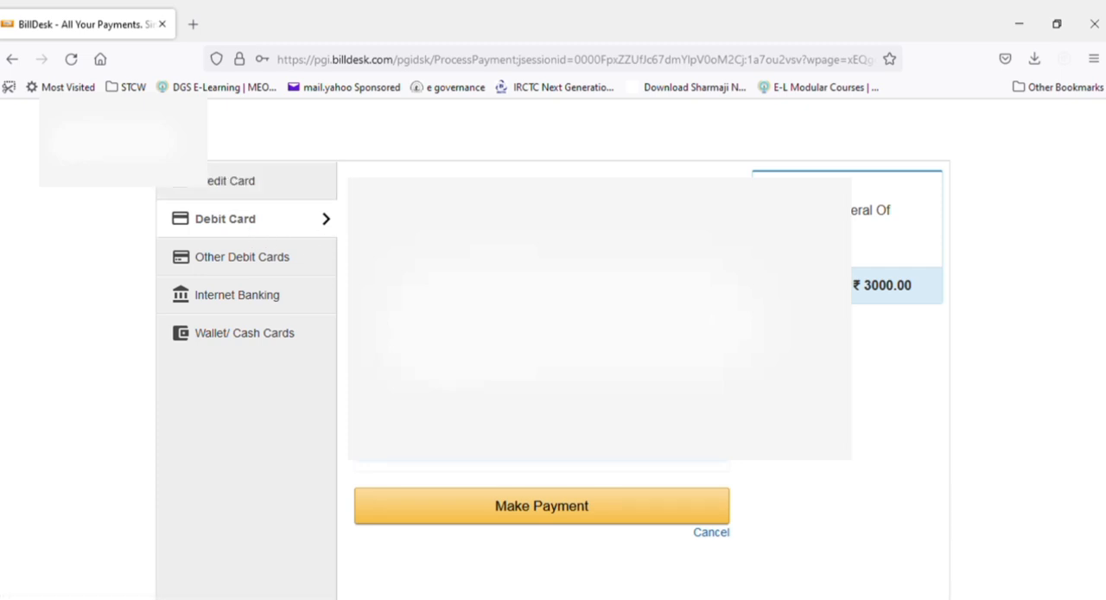
mouse_move(563, 468)
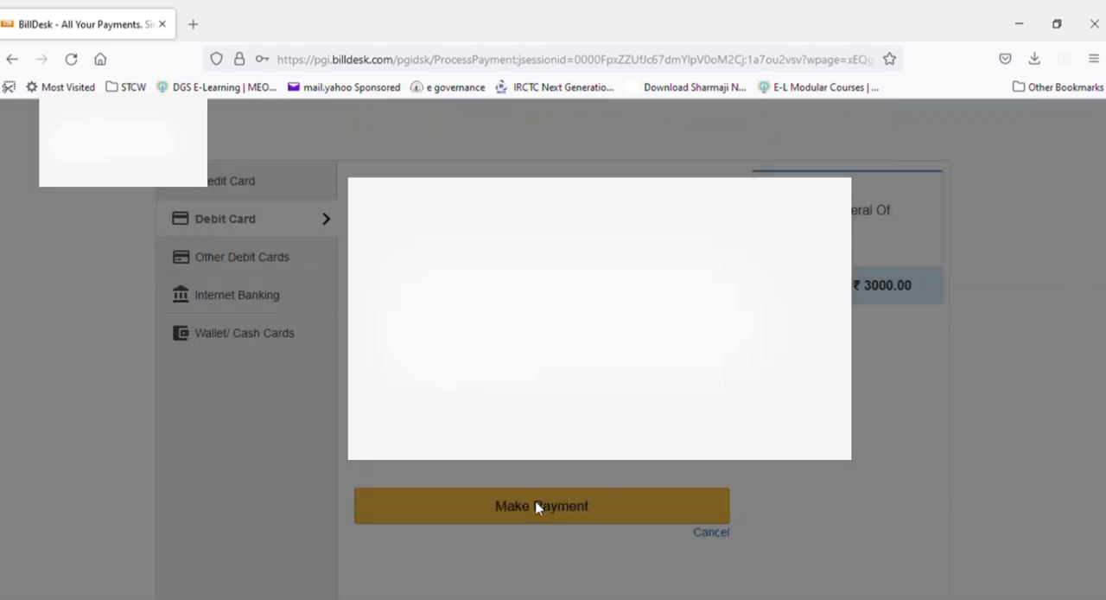
Submit the BillDesk debit card payment and accept the convenience fee.
left_click(544, 505)
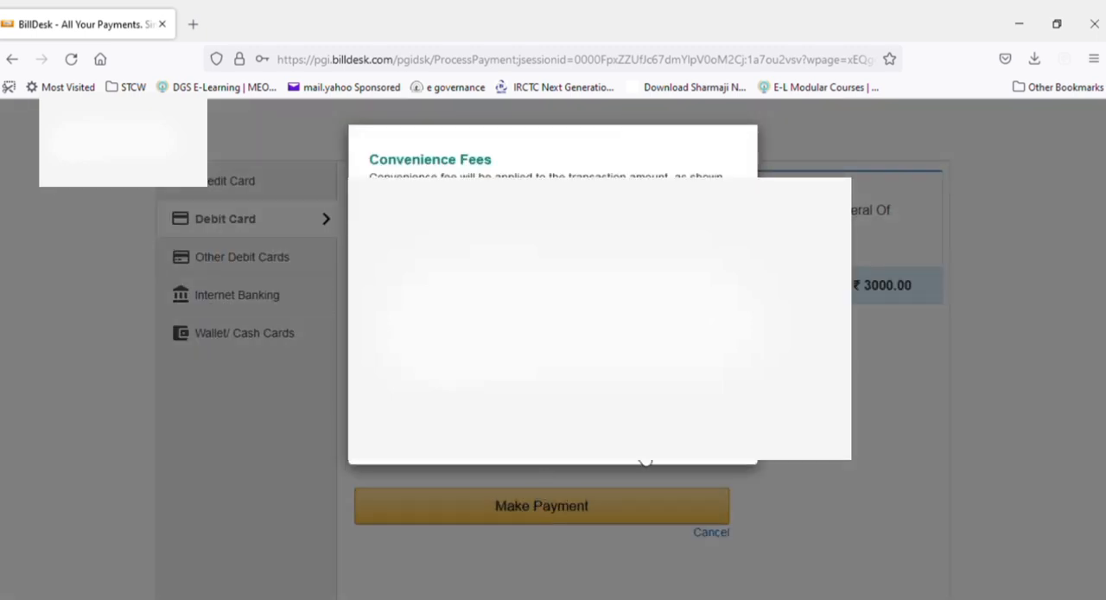
left_click(545, 506)
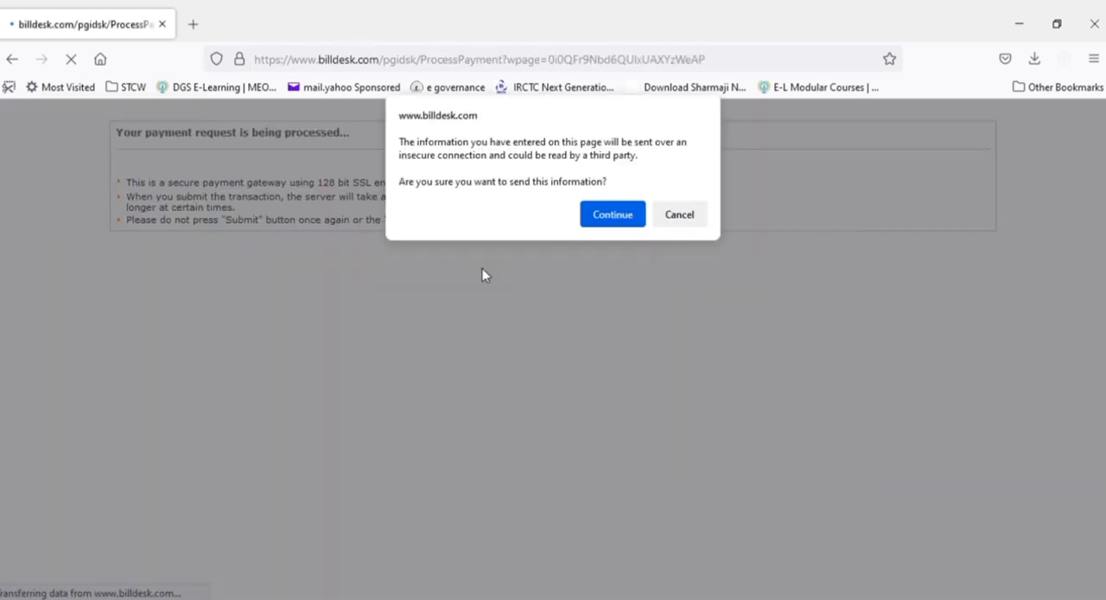
mouse_move(507, 251)
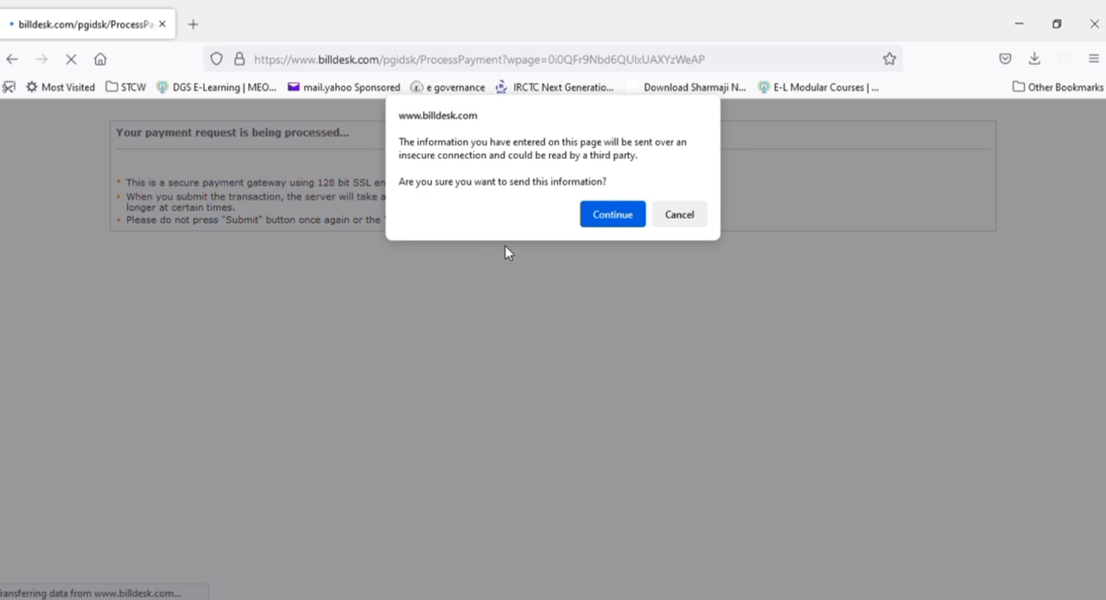
Continue past the insecure-connection warning so the ₹3000 fee payment succeeds.
left_click(612, 213)
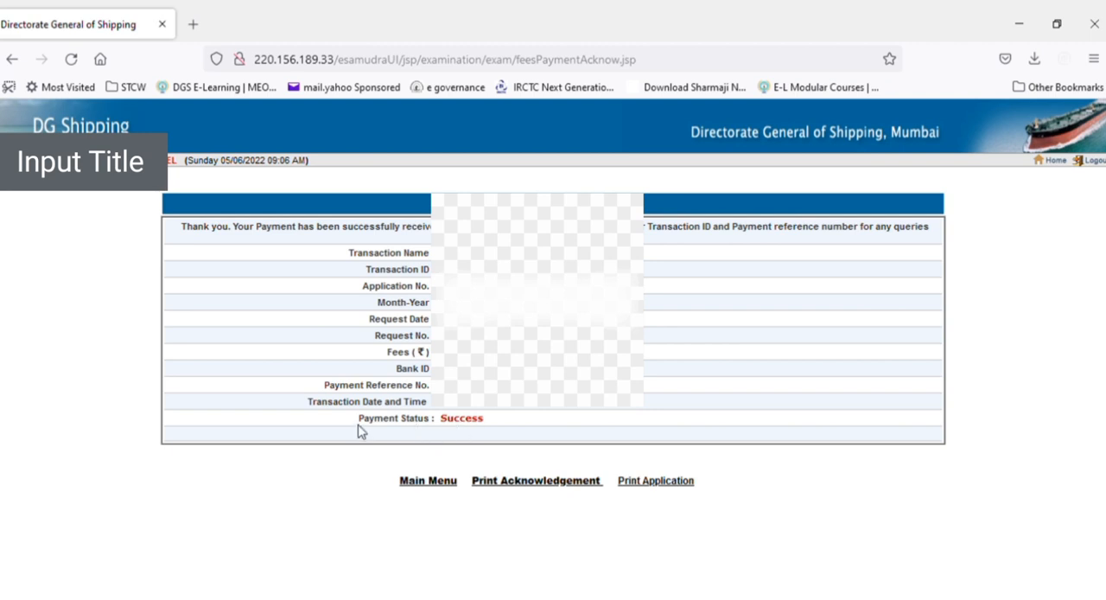
mouse_move(494, 427)
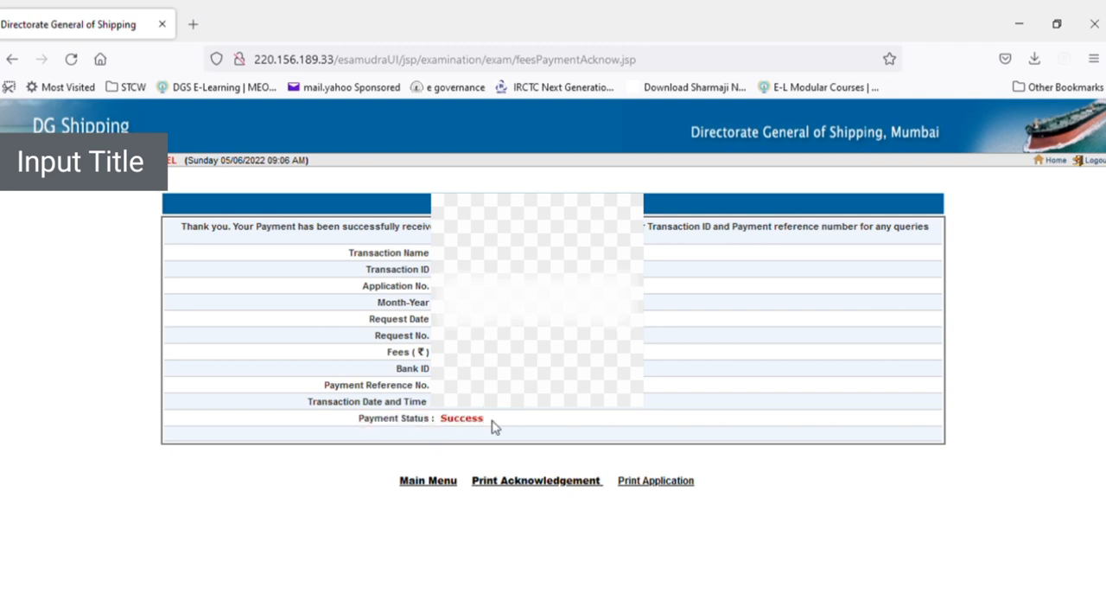
mouse_move(510, 423)
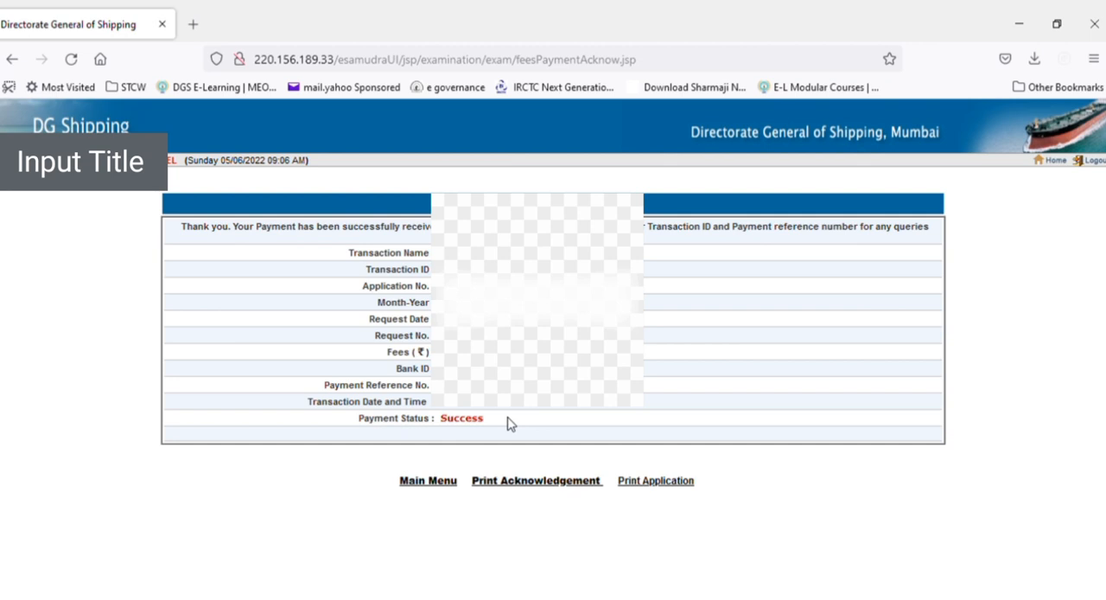
mouse_move(802, 188)
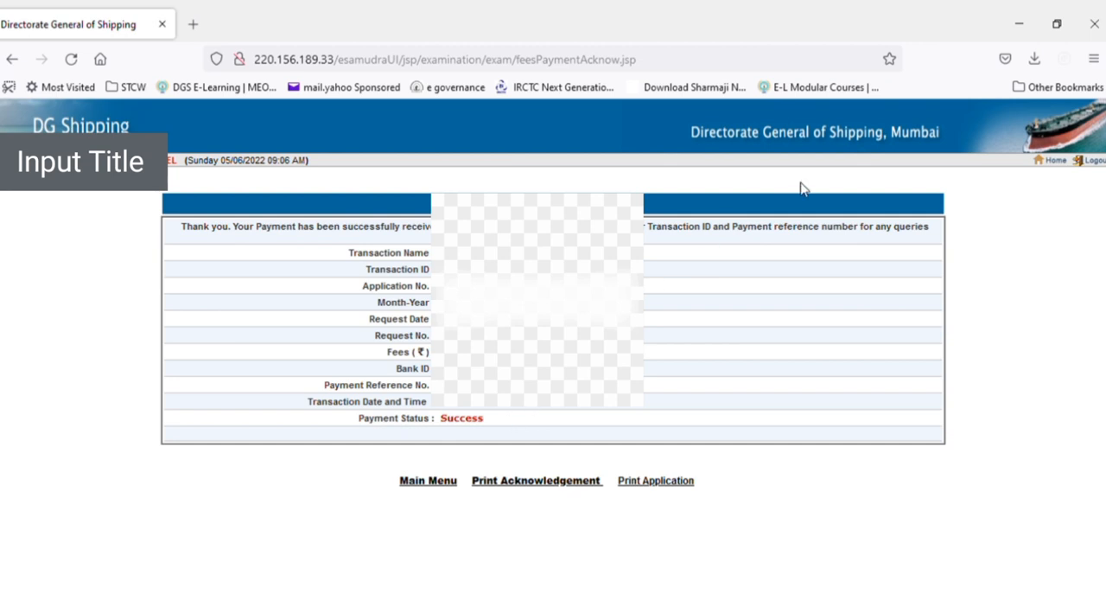